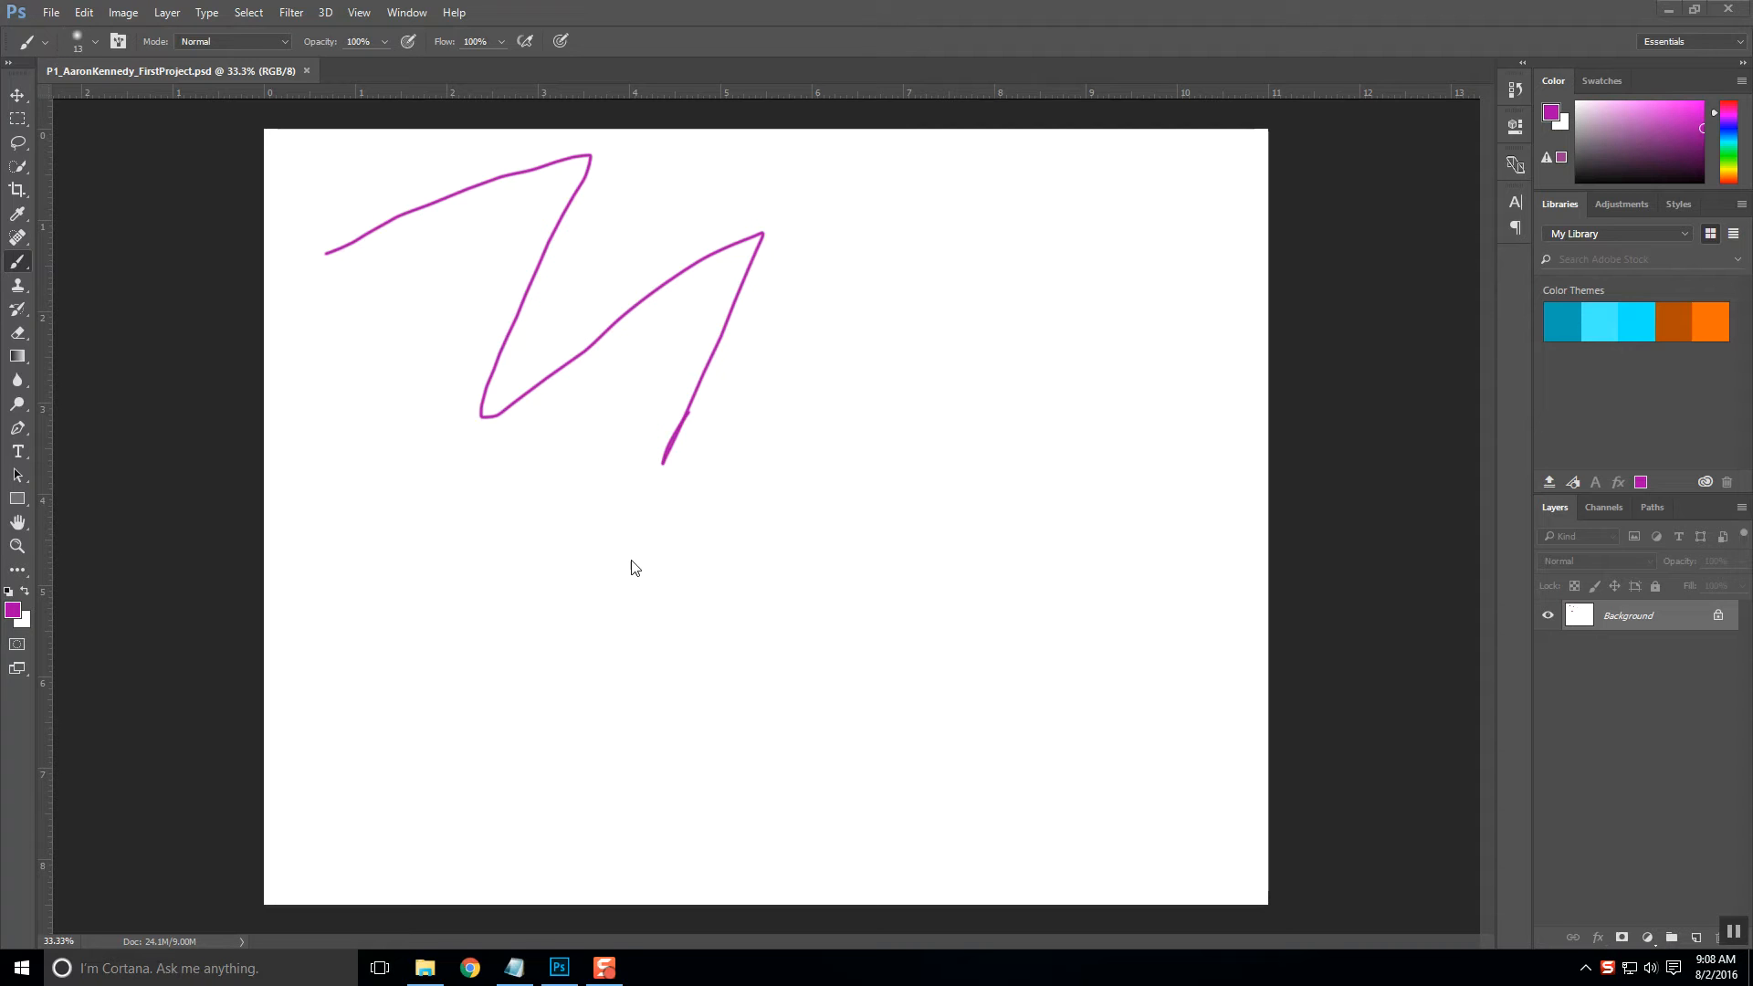
mouse_move(631, 564)
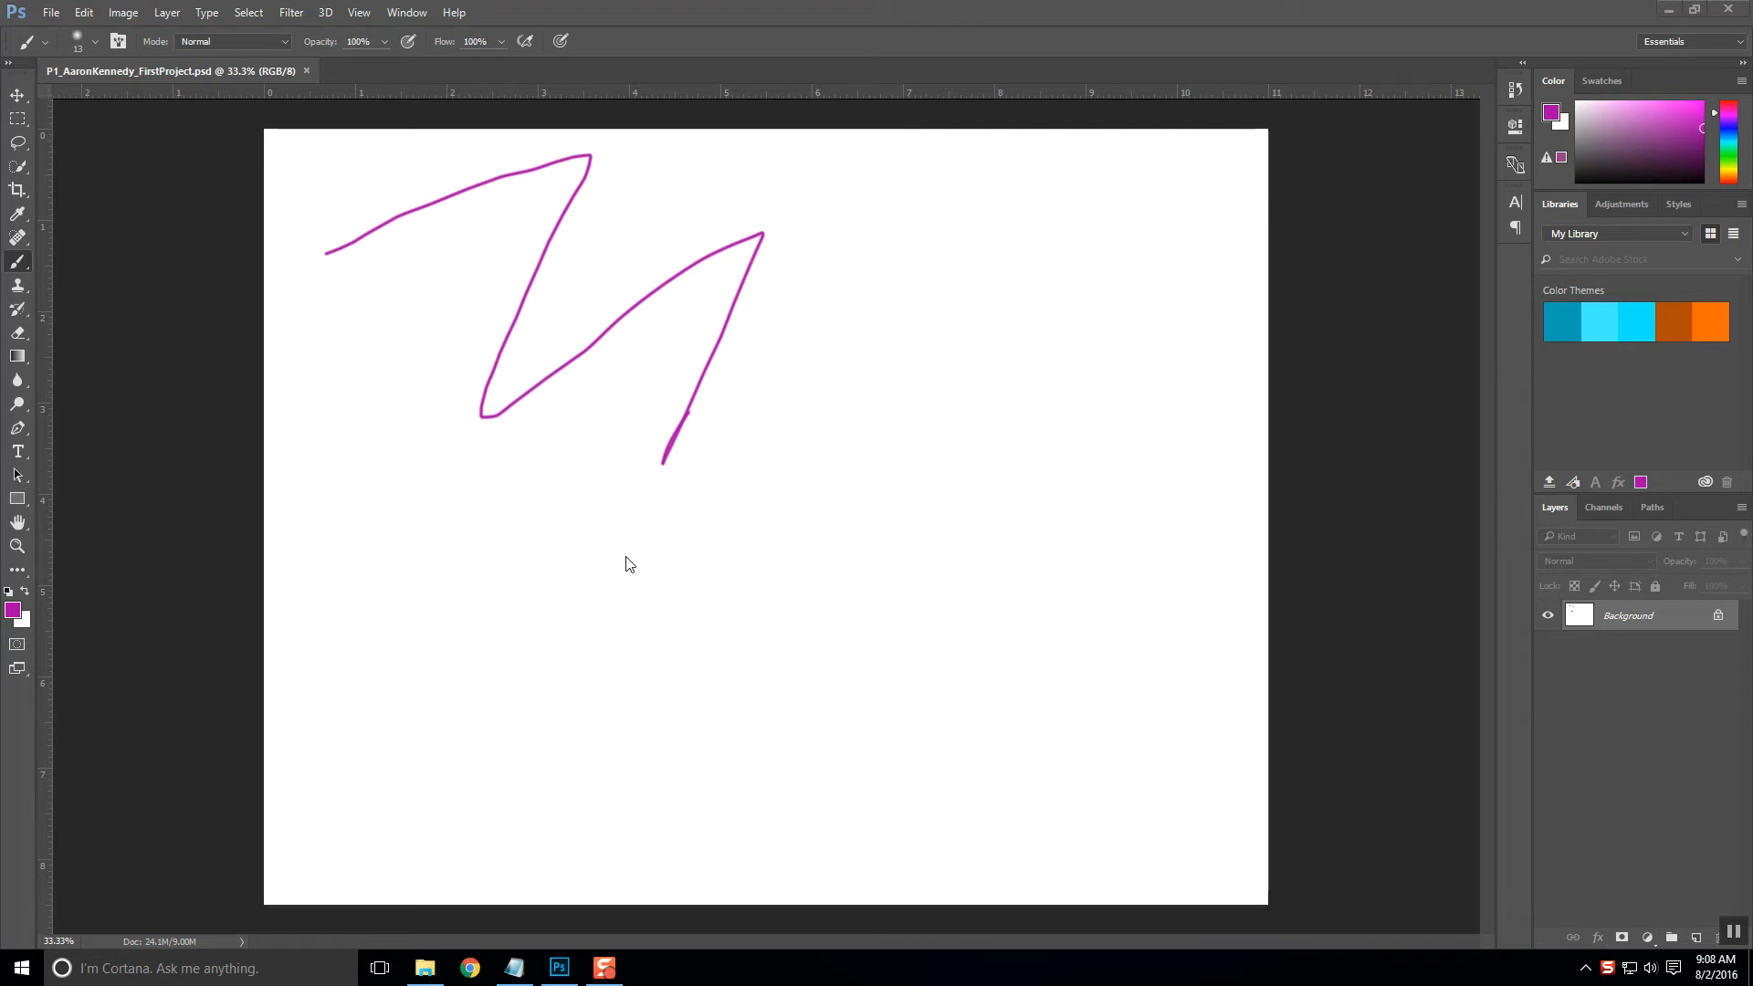
mouse_move(596, 539)
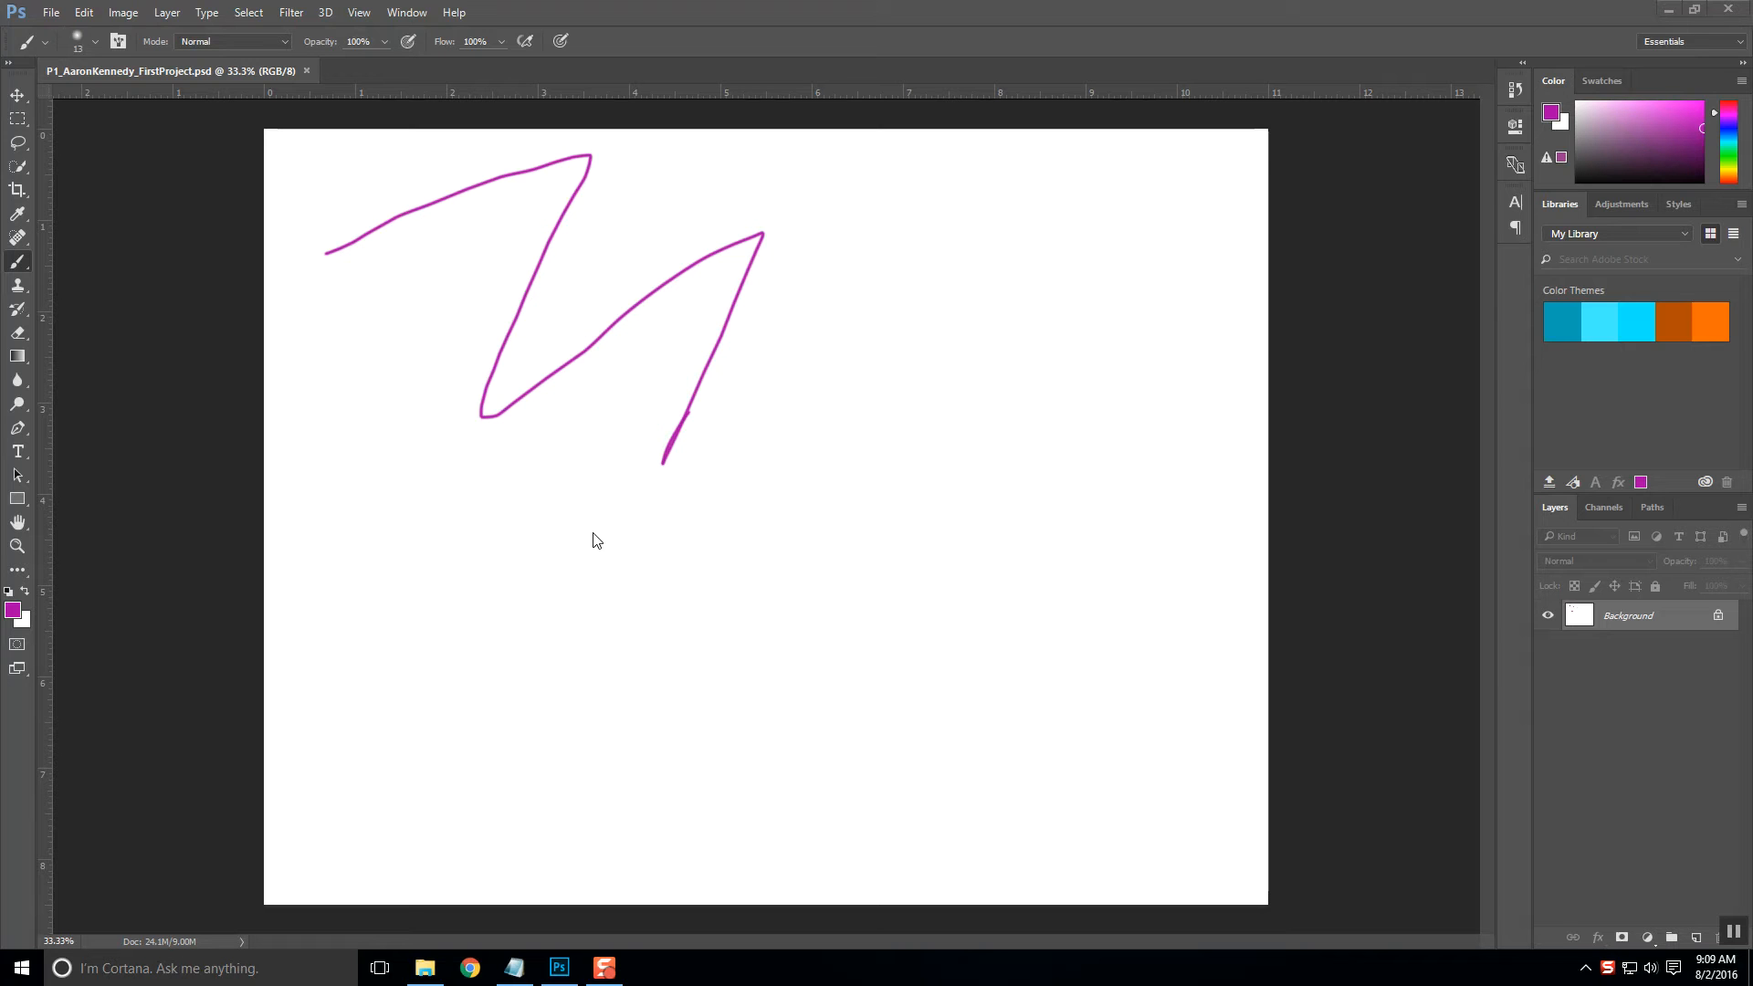
mouse_move(482, 409)
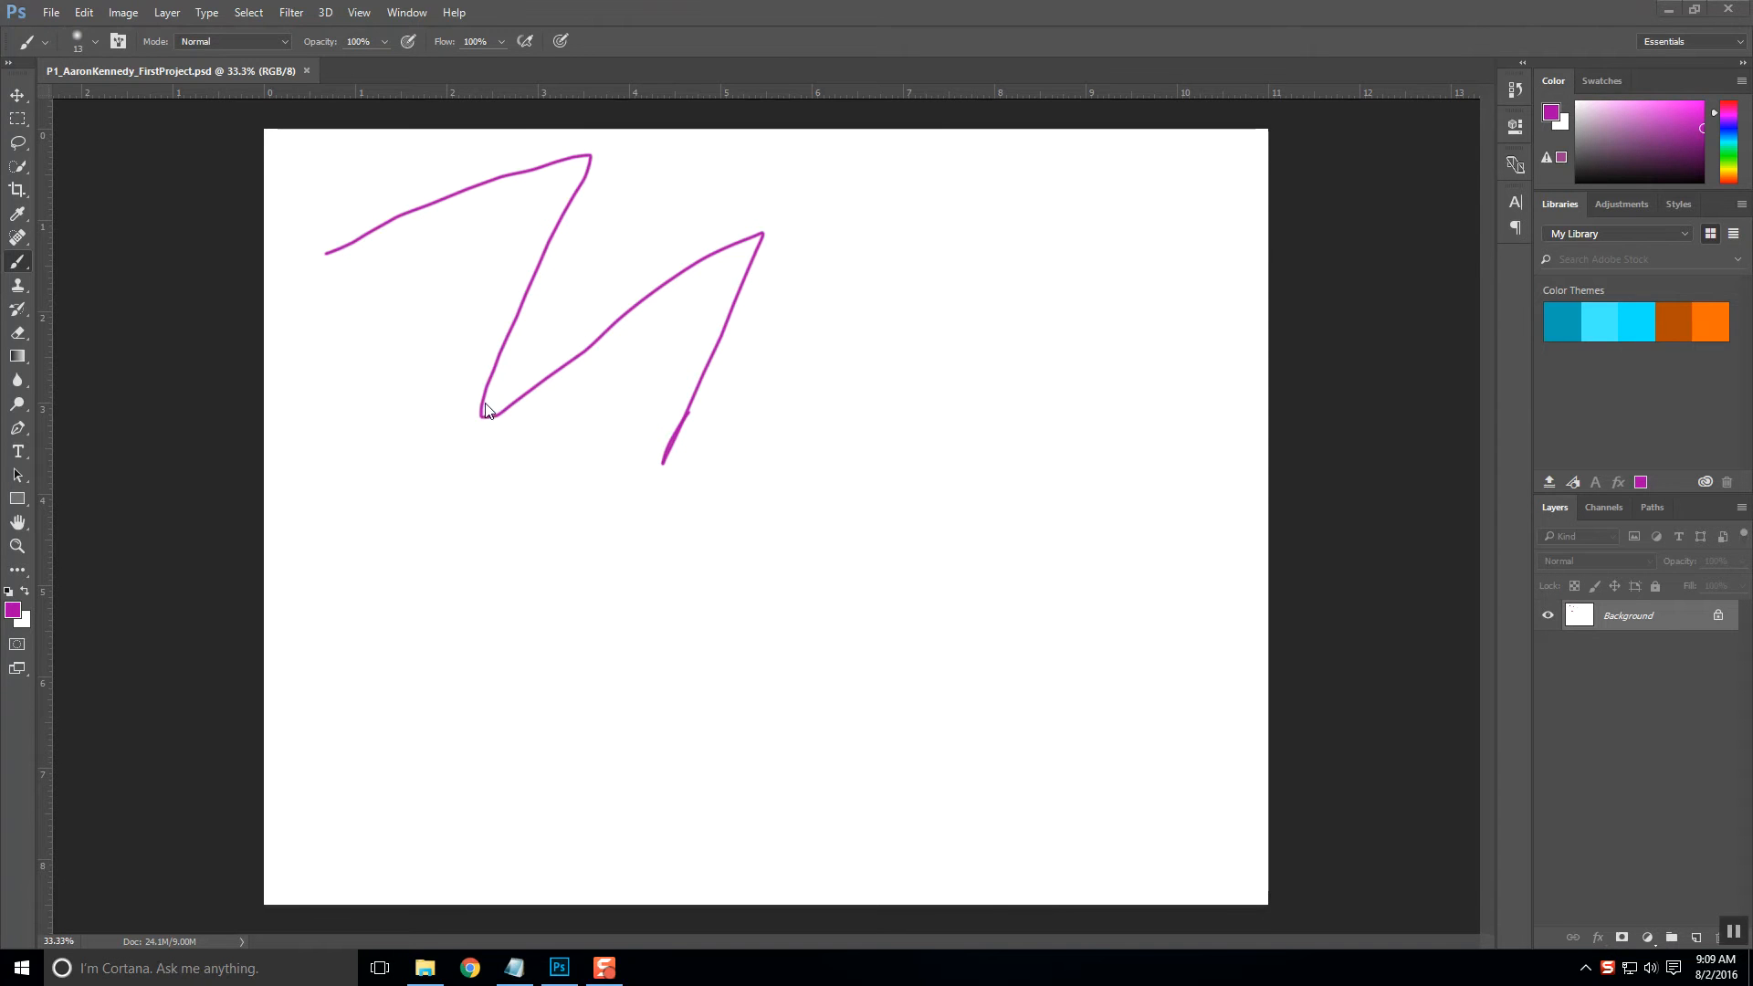
Bring up the Open dialog from the File menu to choose the flowers picture
click(66, 25)
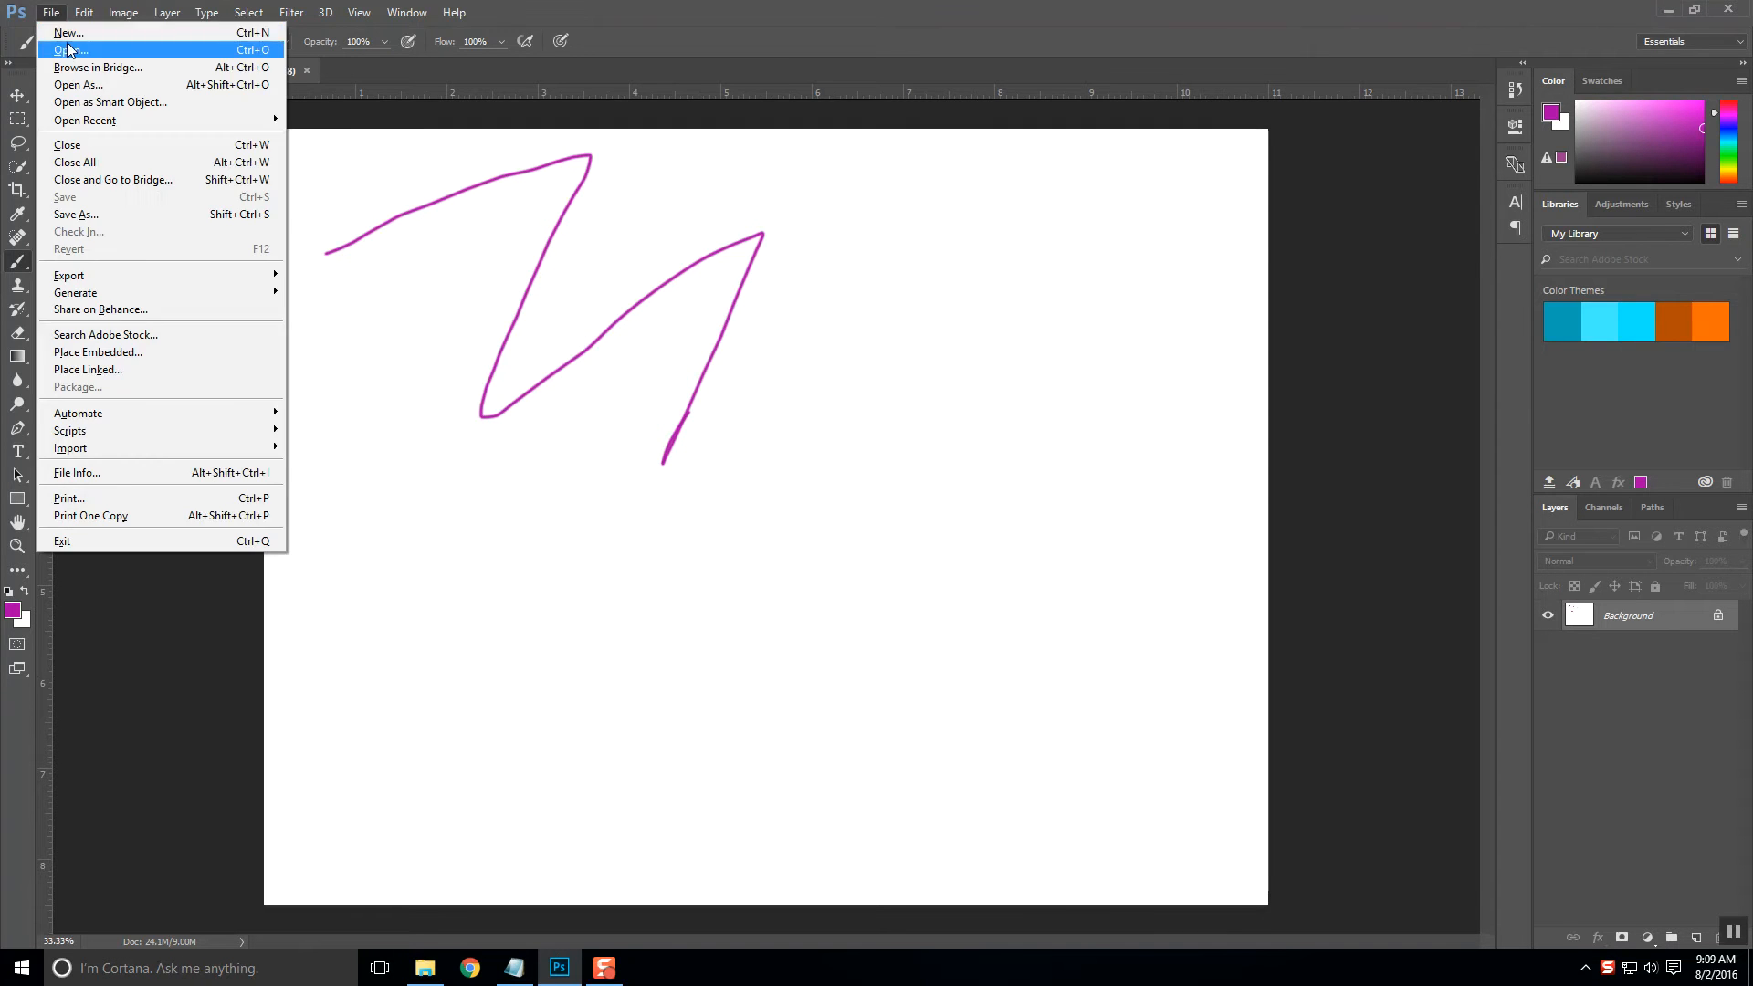
click(70, 47)
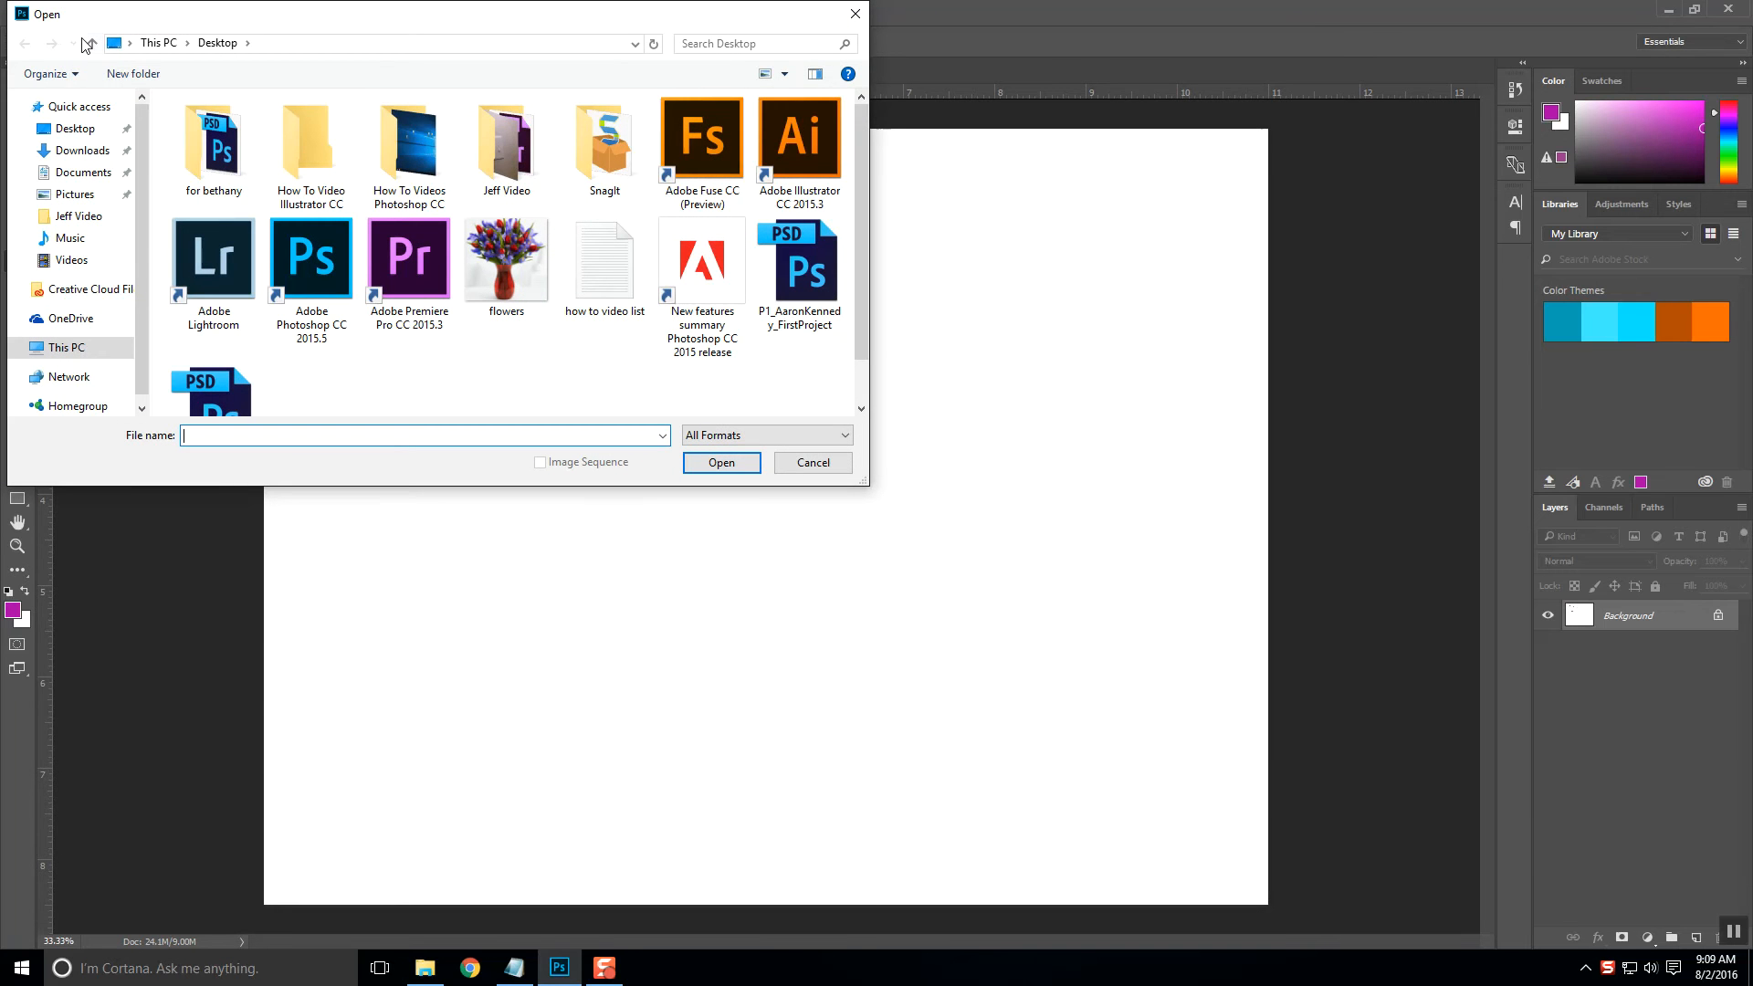
mouse_move(80, 43)
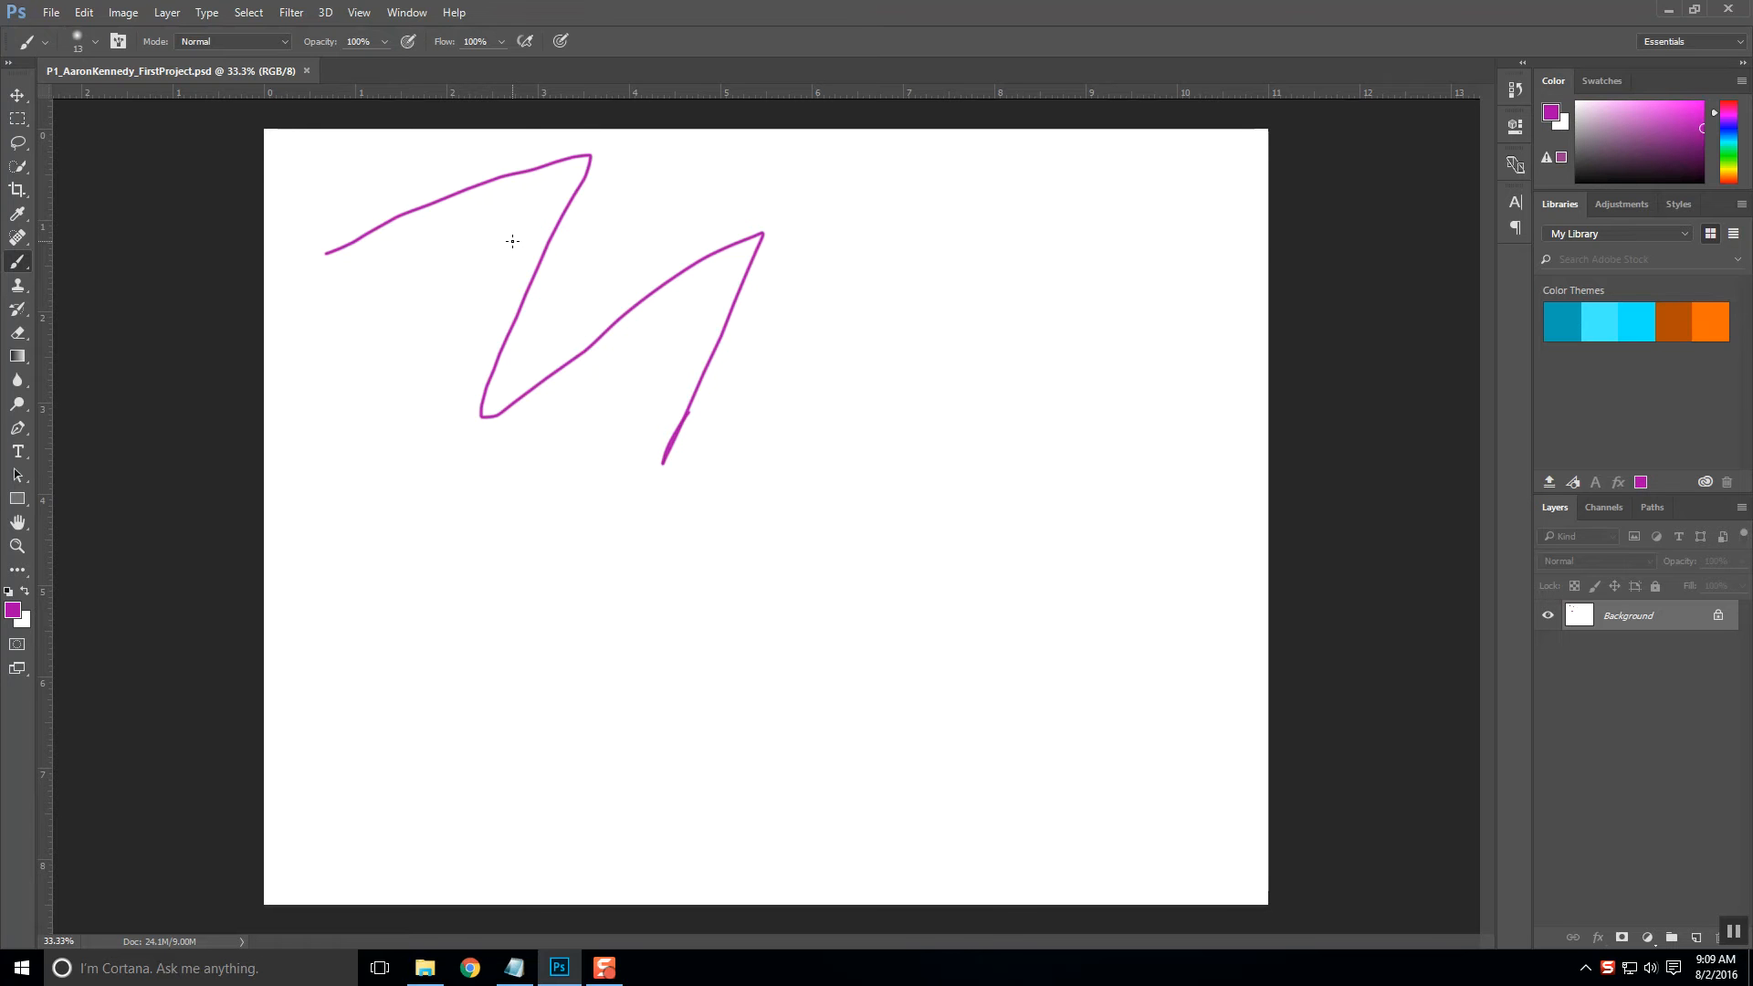
mouse_move(389, 135)
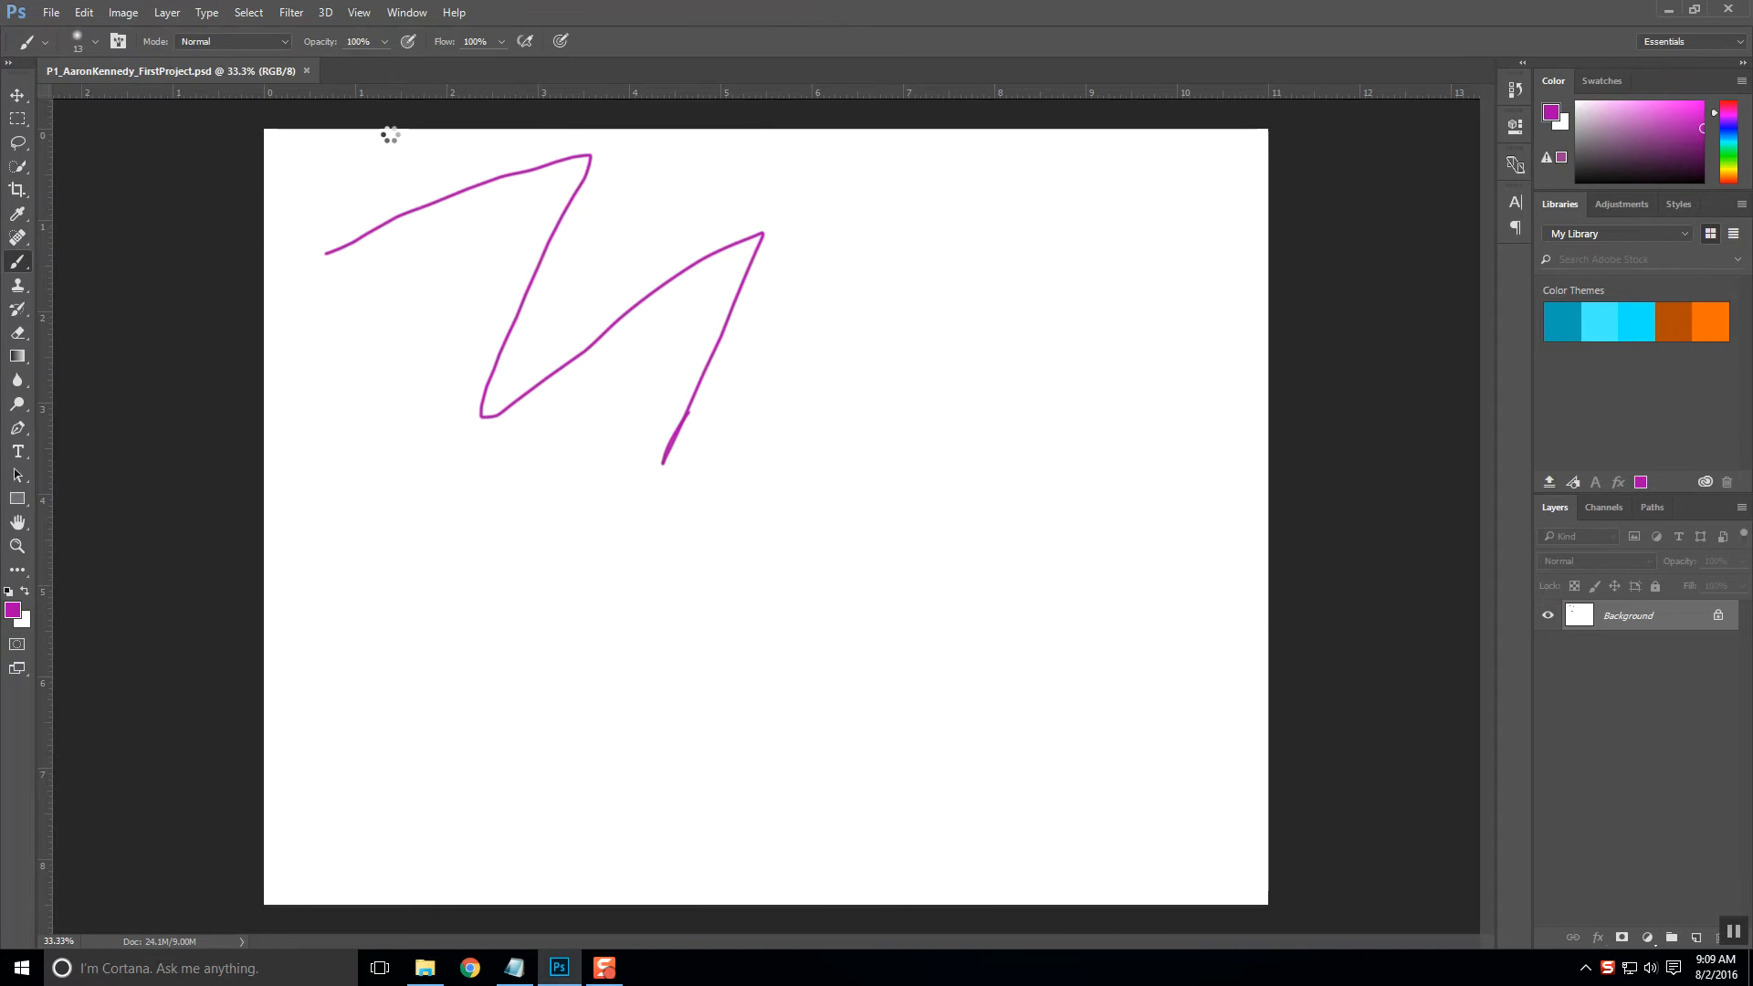
View flowers.jpg loaded in its own document tab beside the project
click(384, 70)
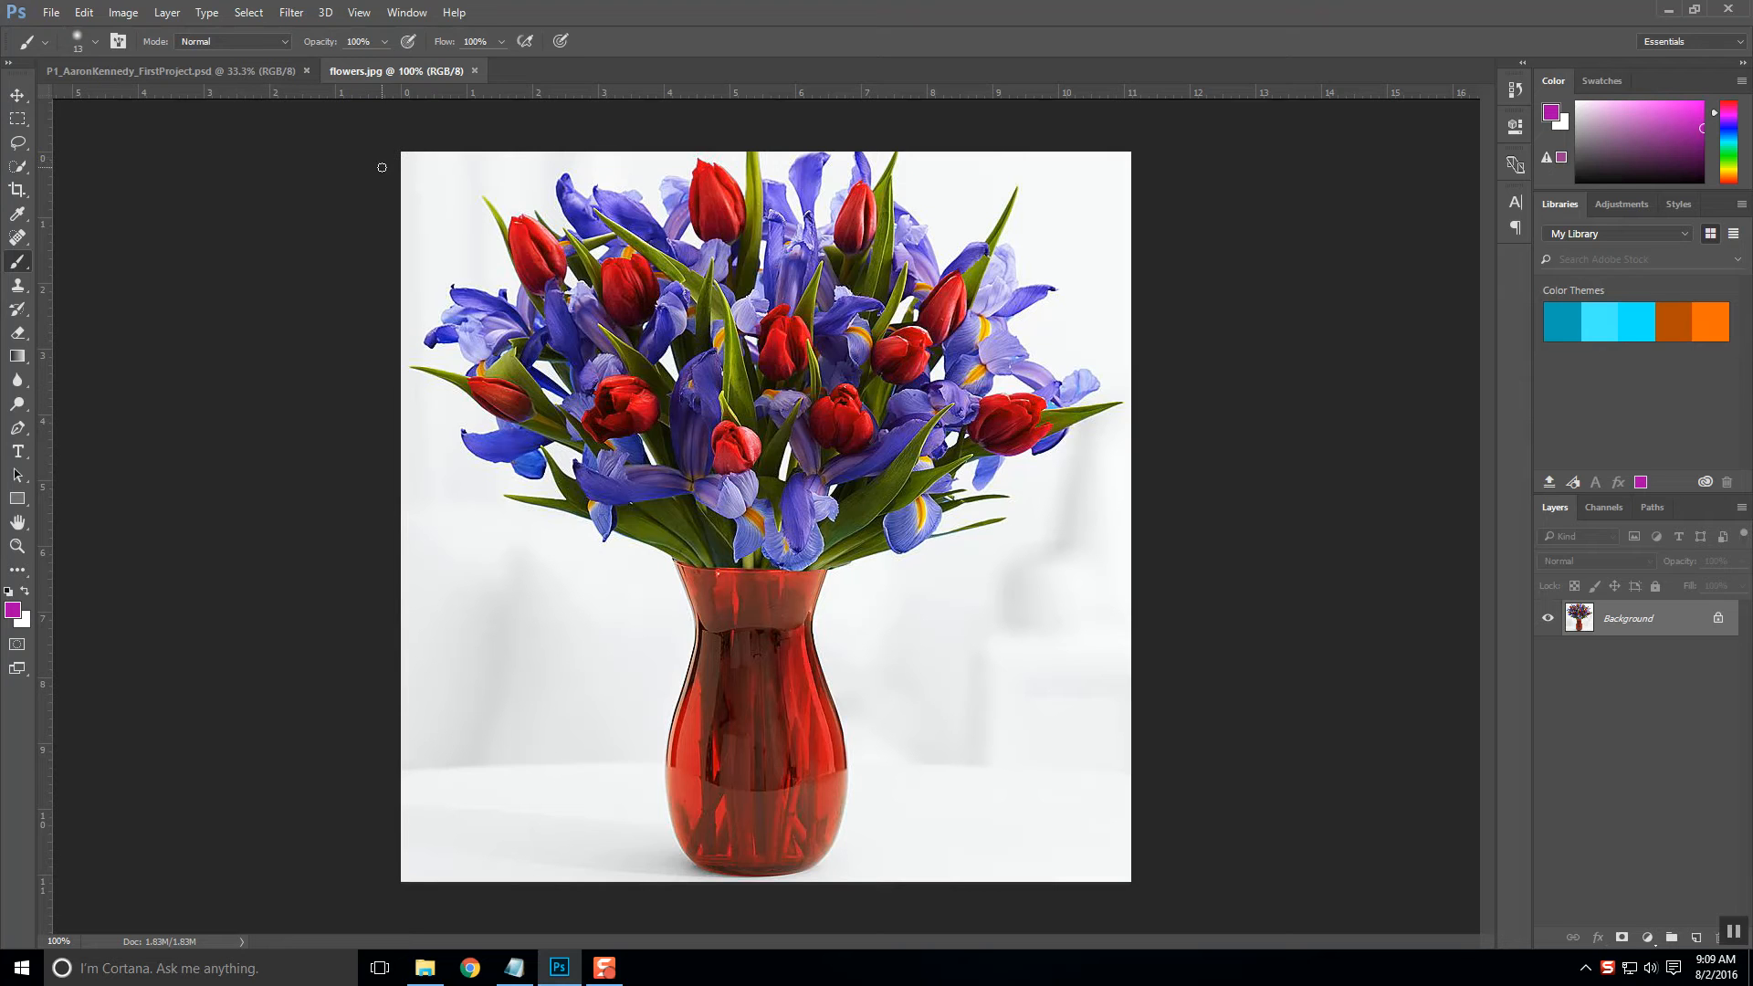
mouse_move(292, 161)
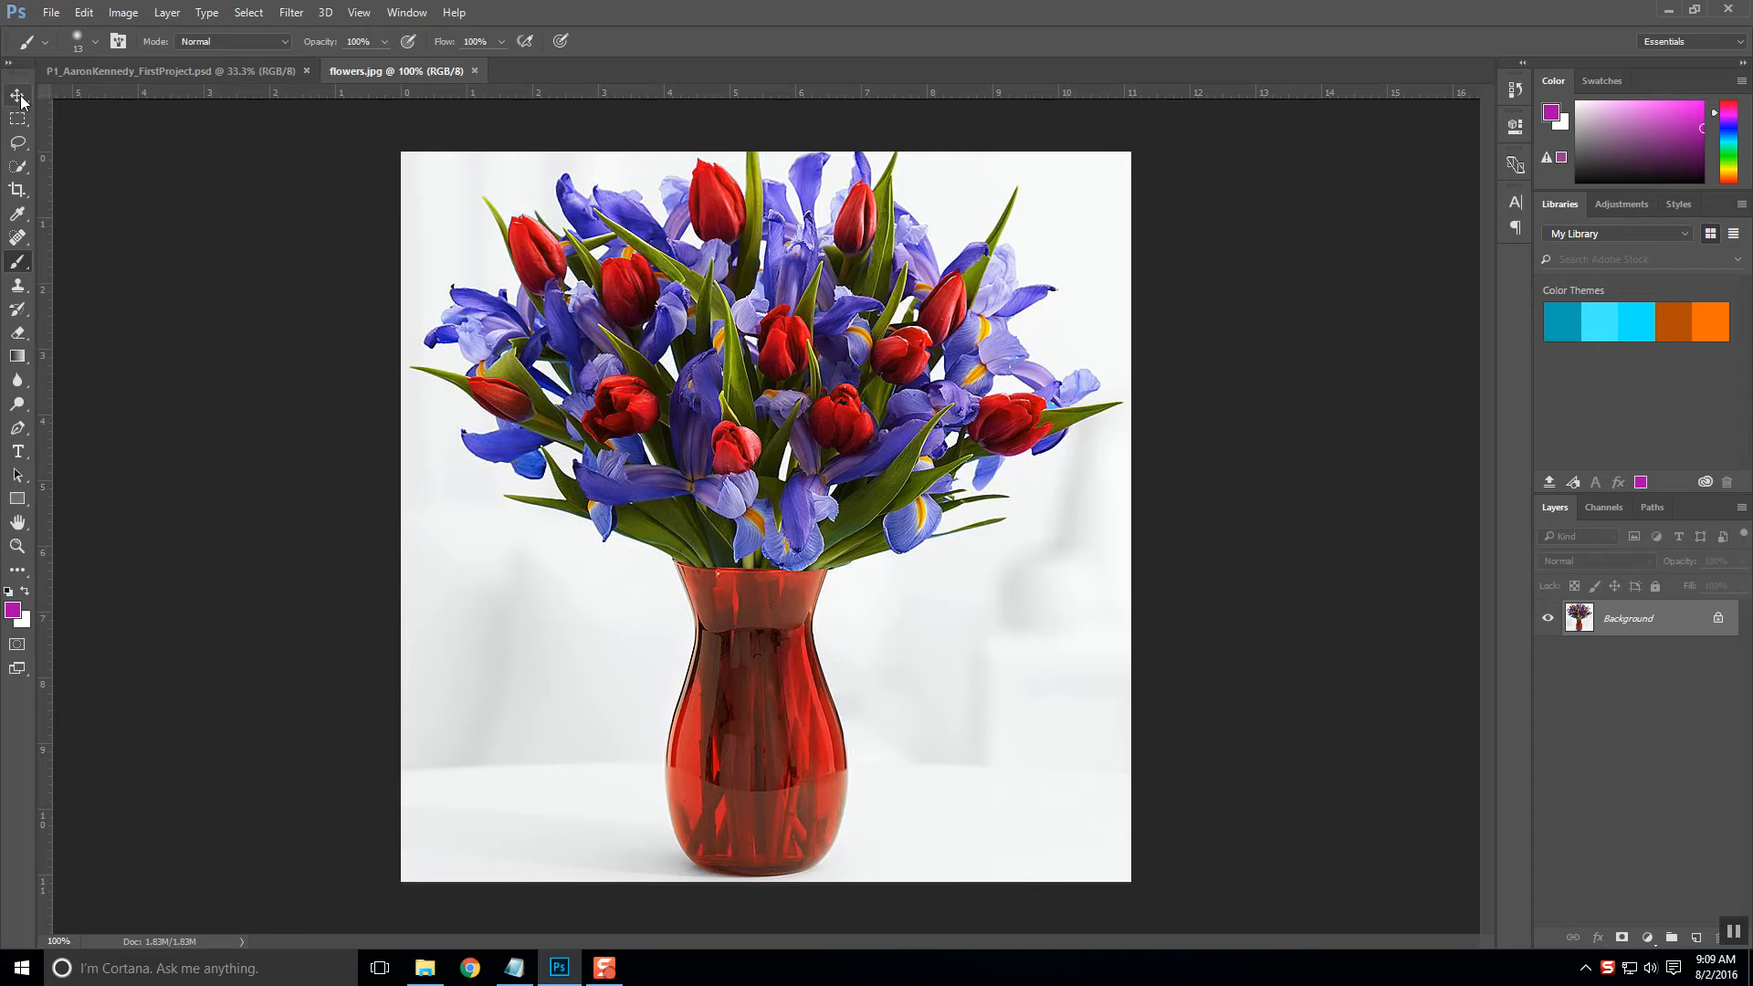
mouse_move(13, 95)
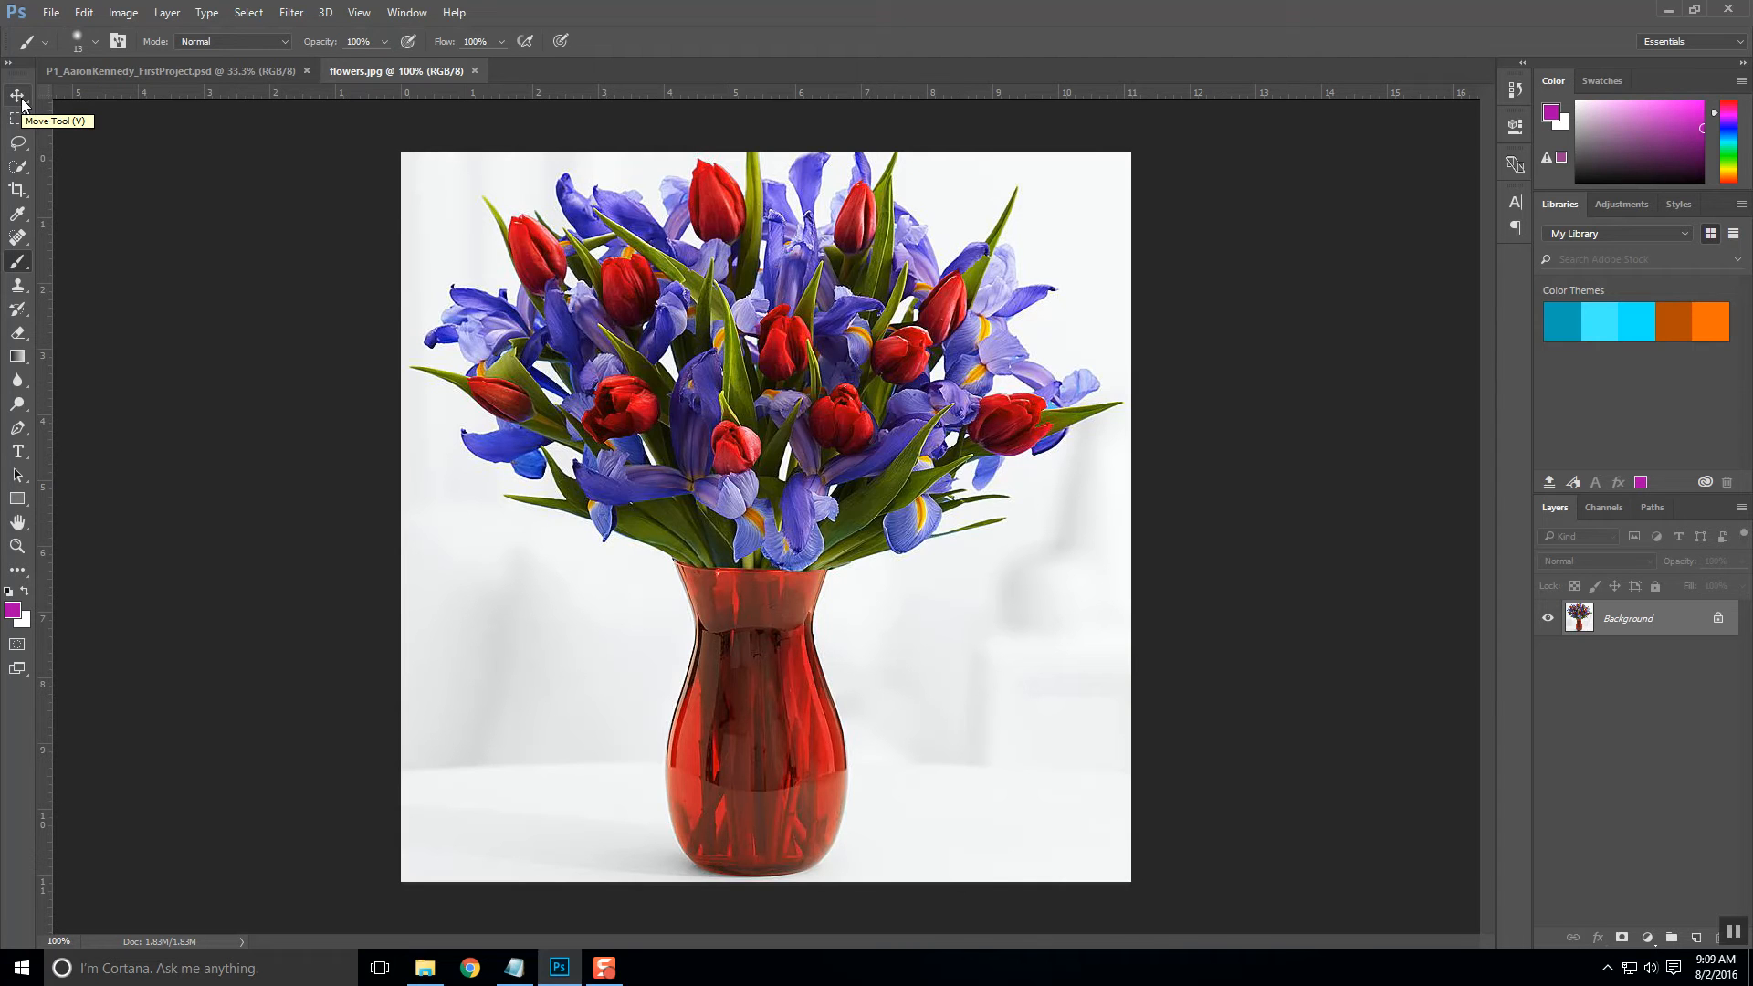
mouse_move(29, 122)
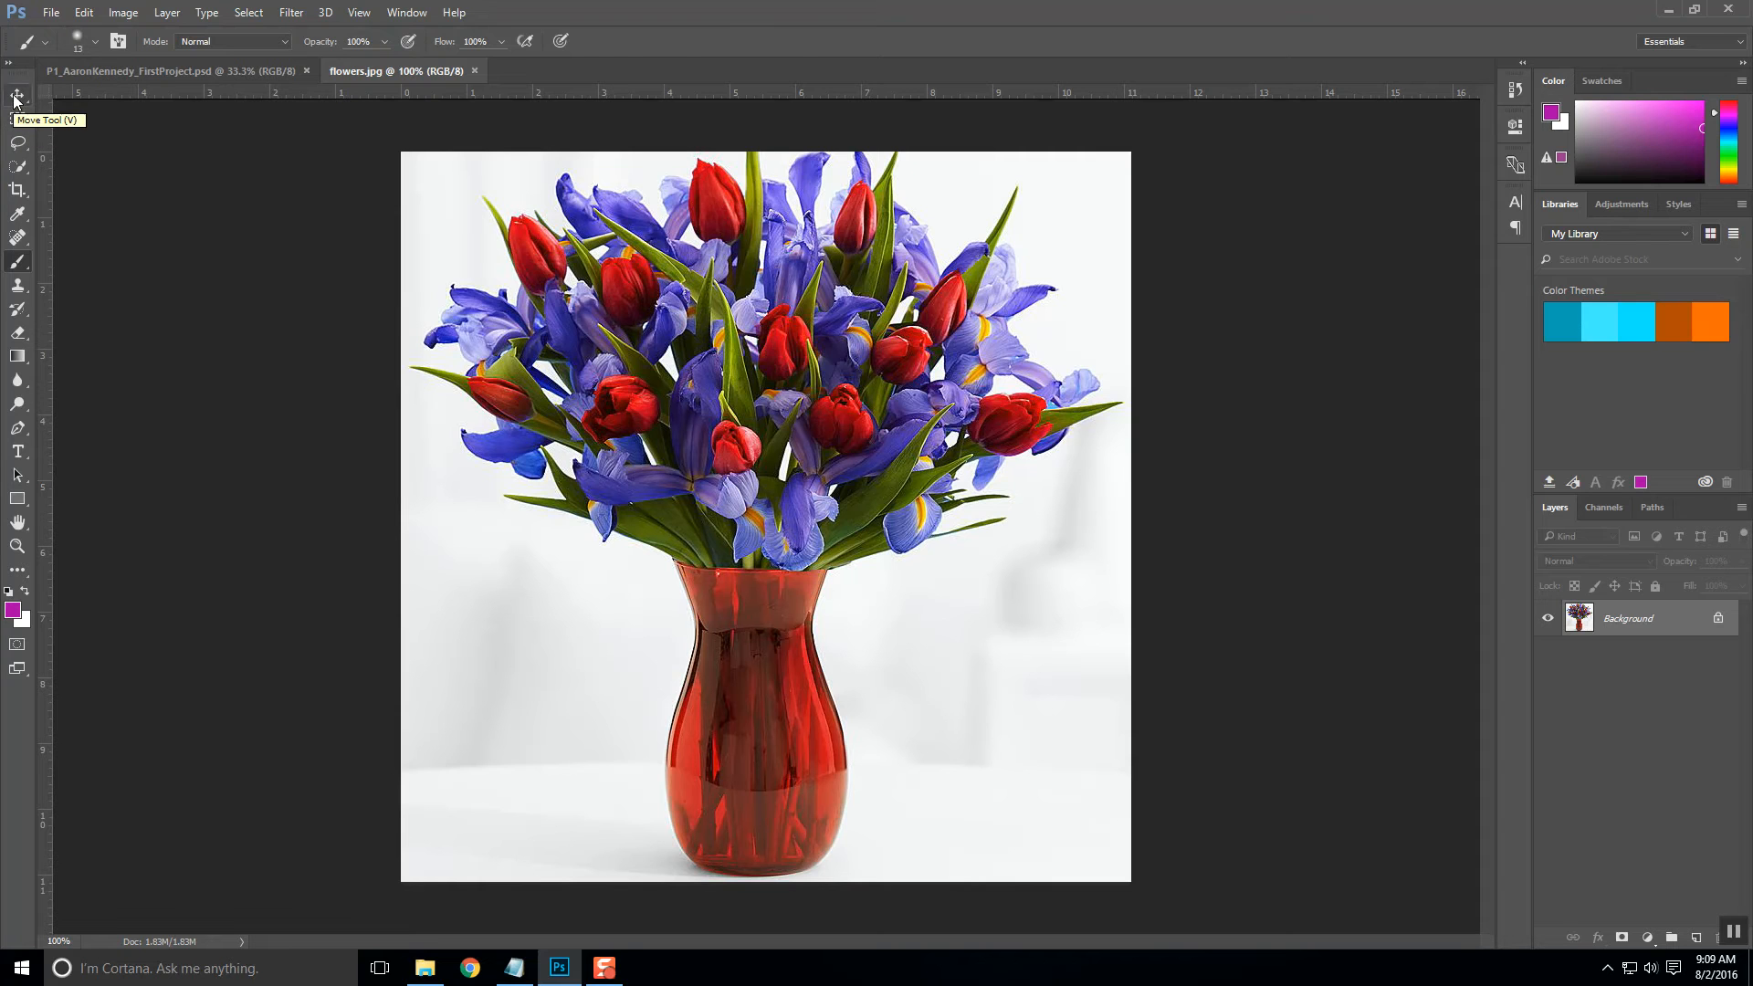
Switch to the Move Tool to drag the flowers picture into the project
click(15, 95)
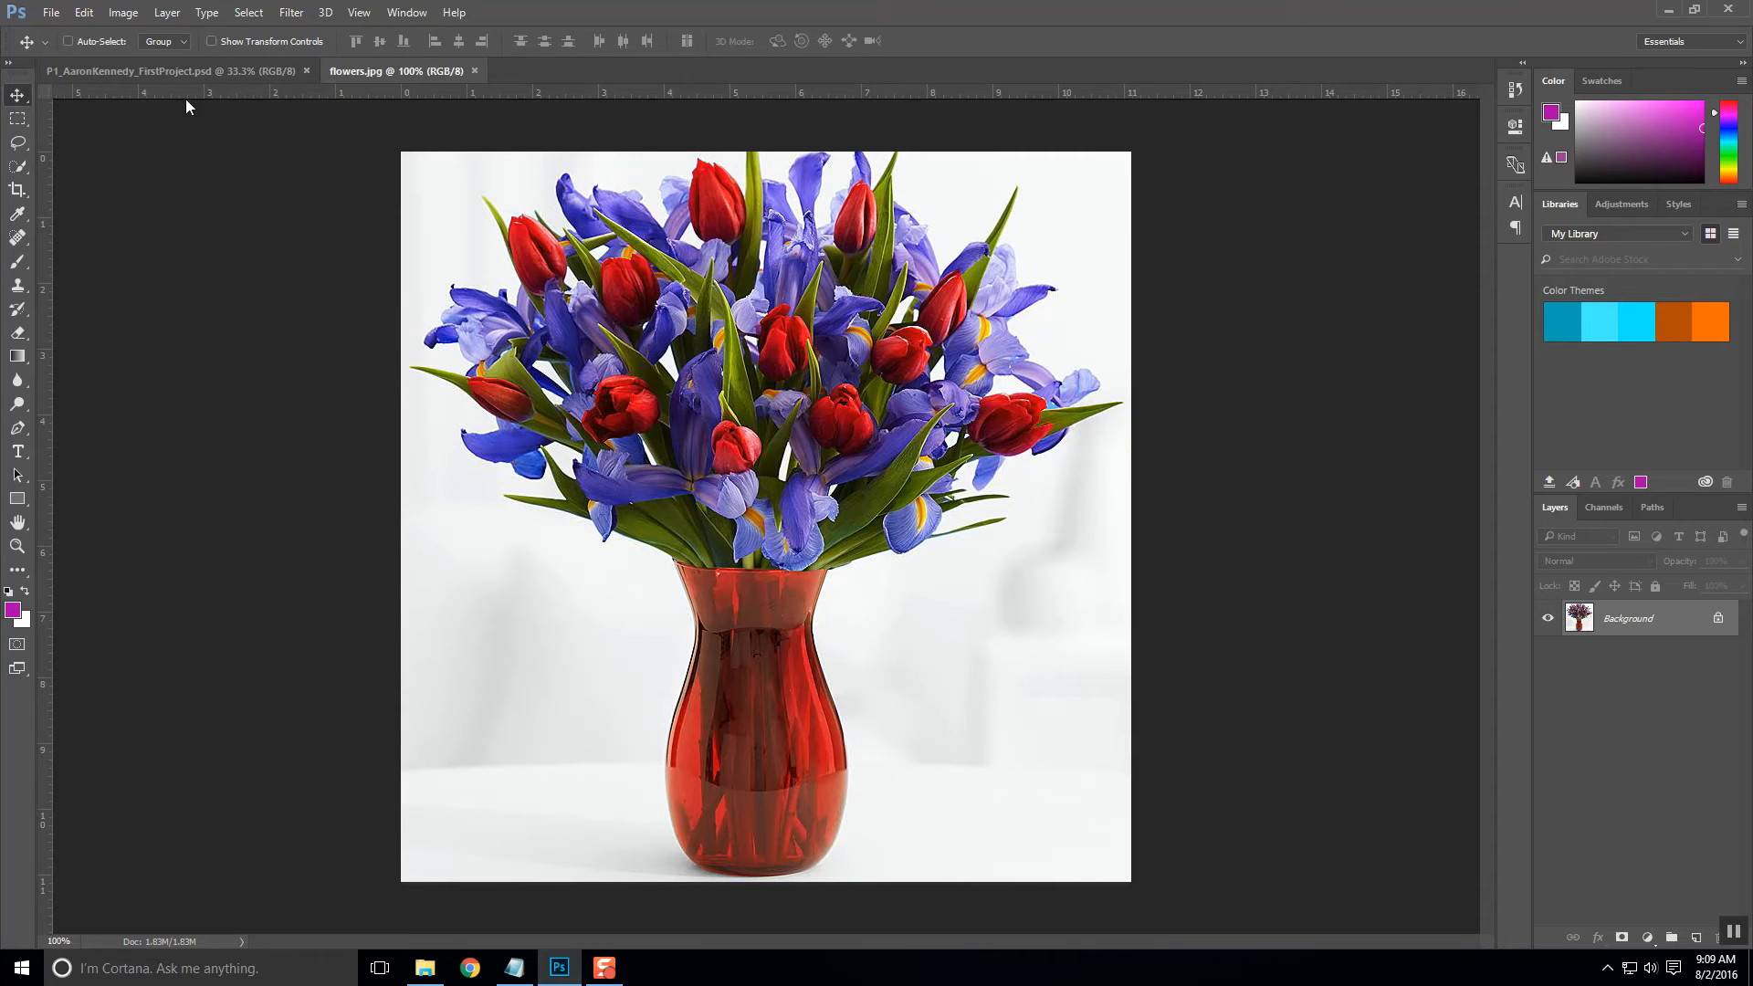
mouse_move(380, 79)
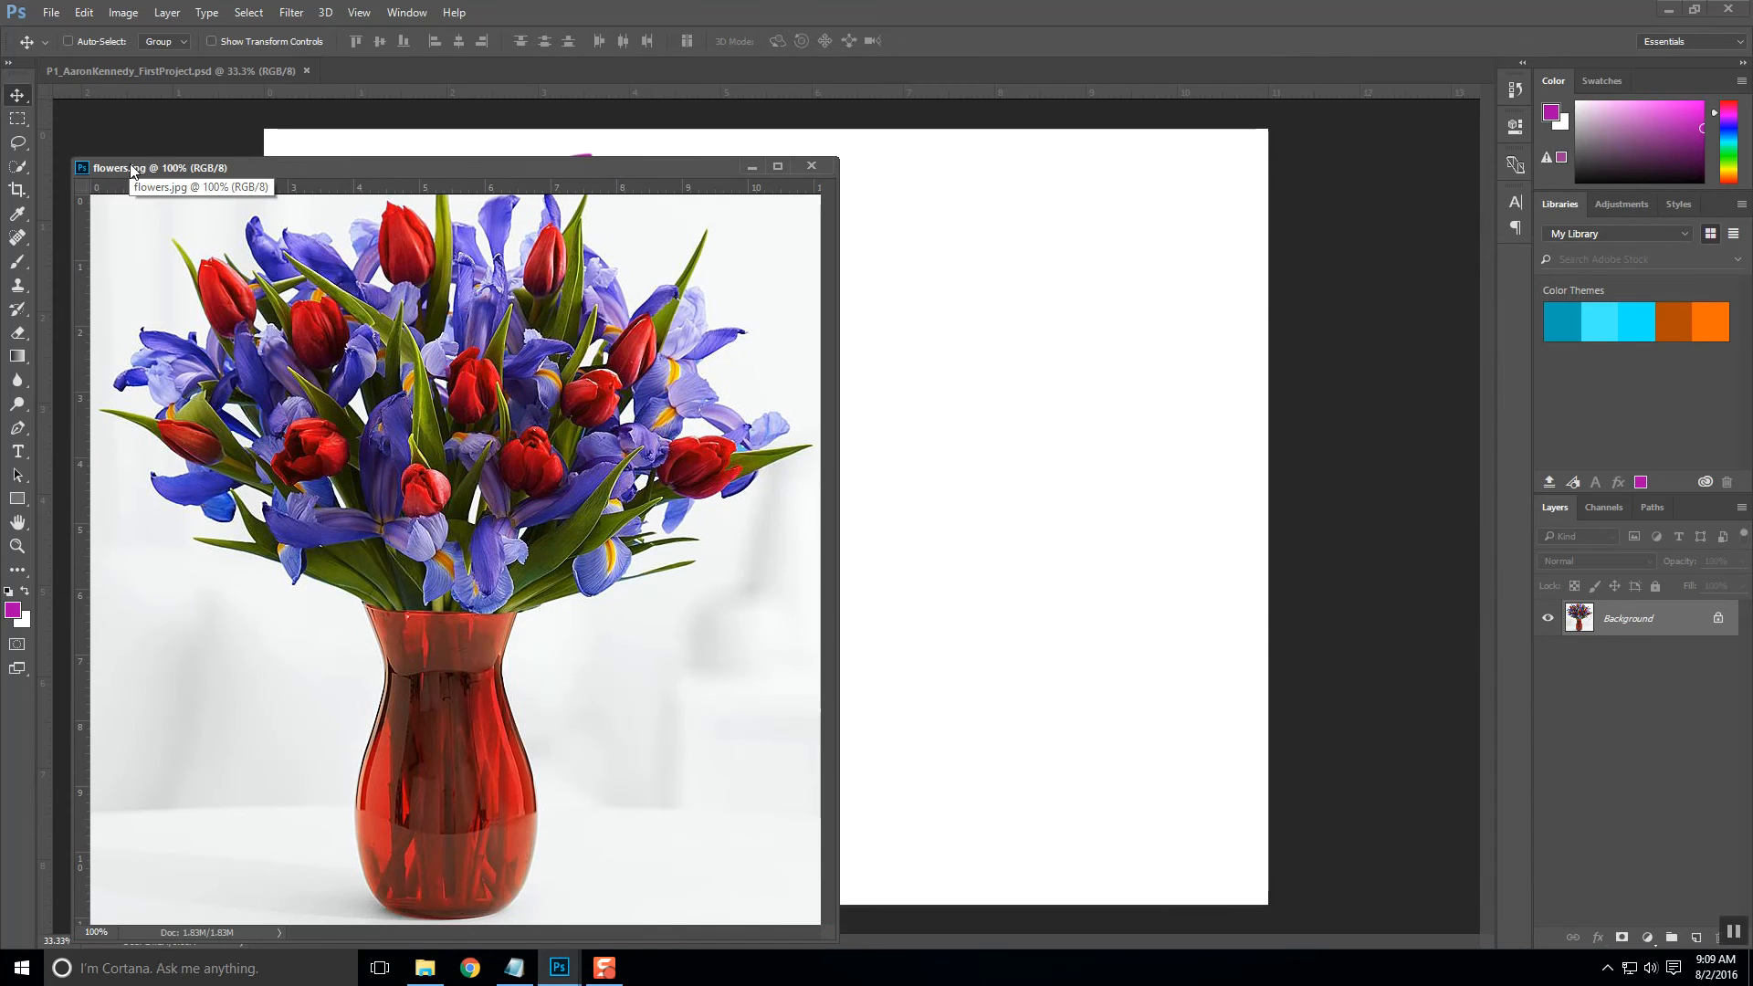
mouse_move(344, 289)
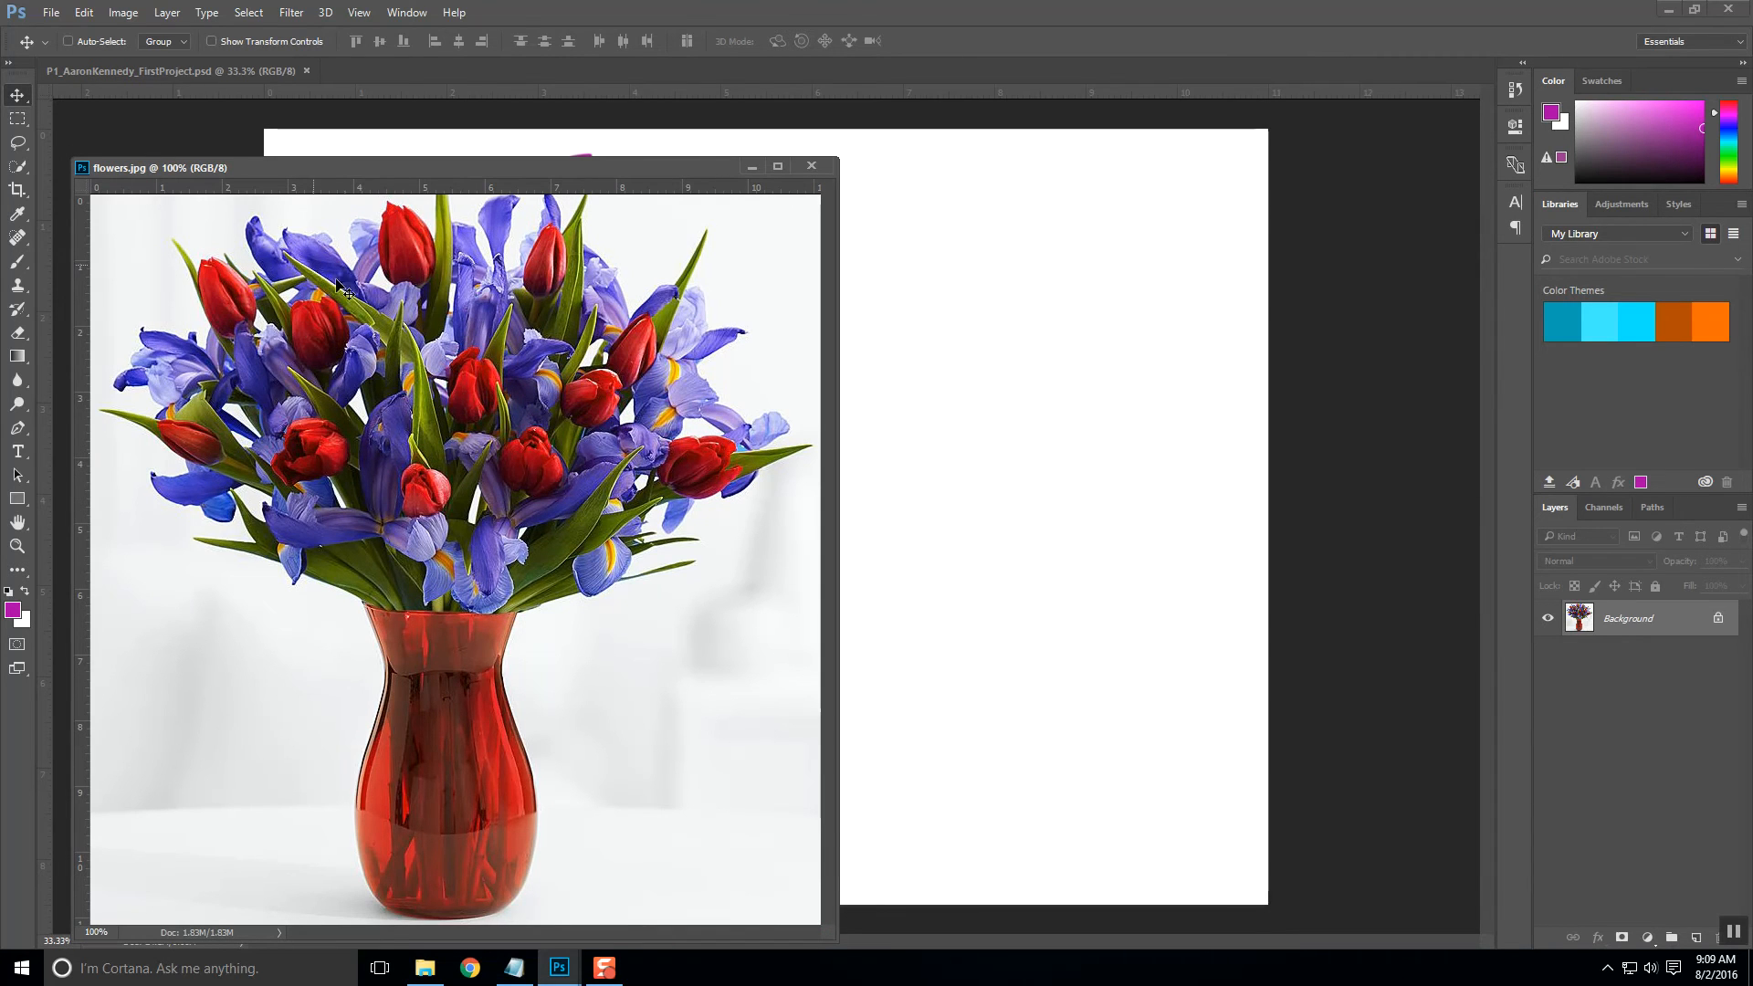
mouse_move(1099, 170)
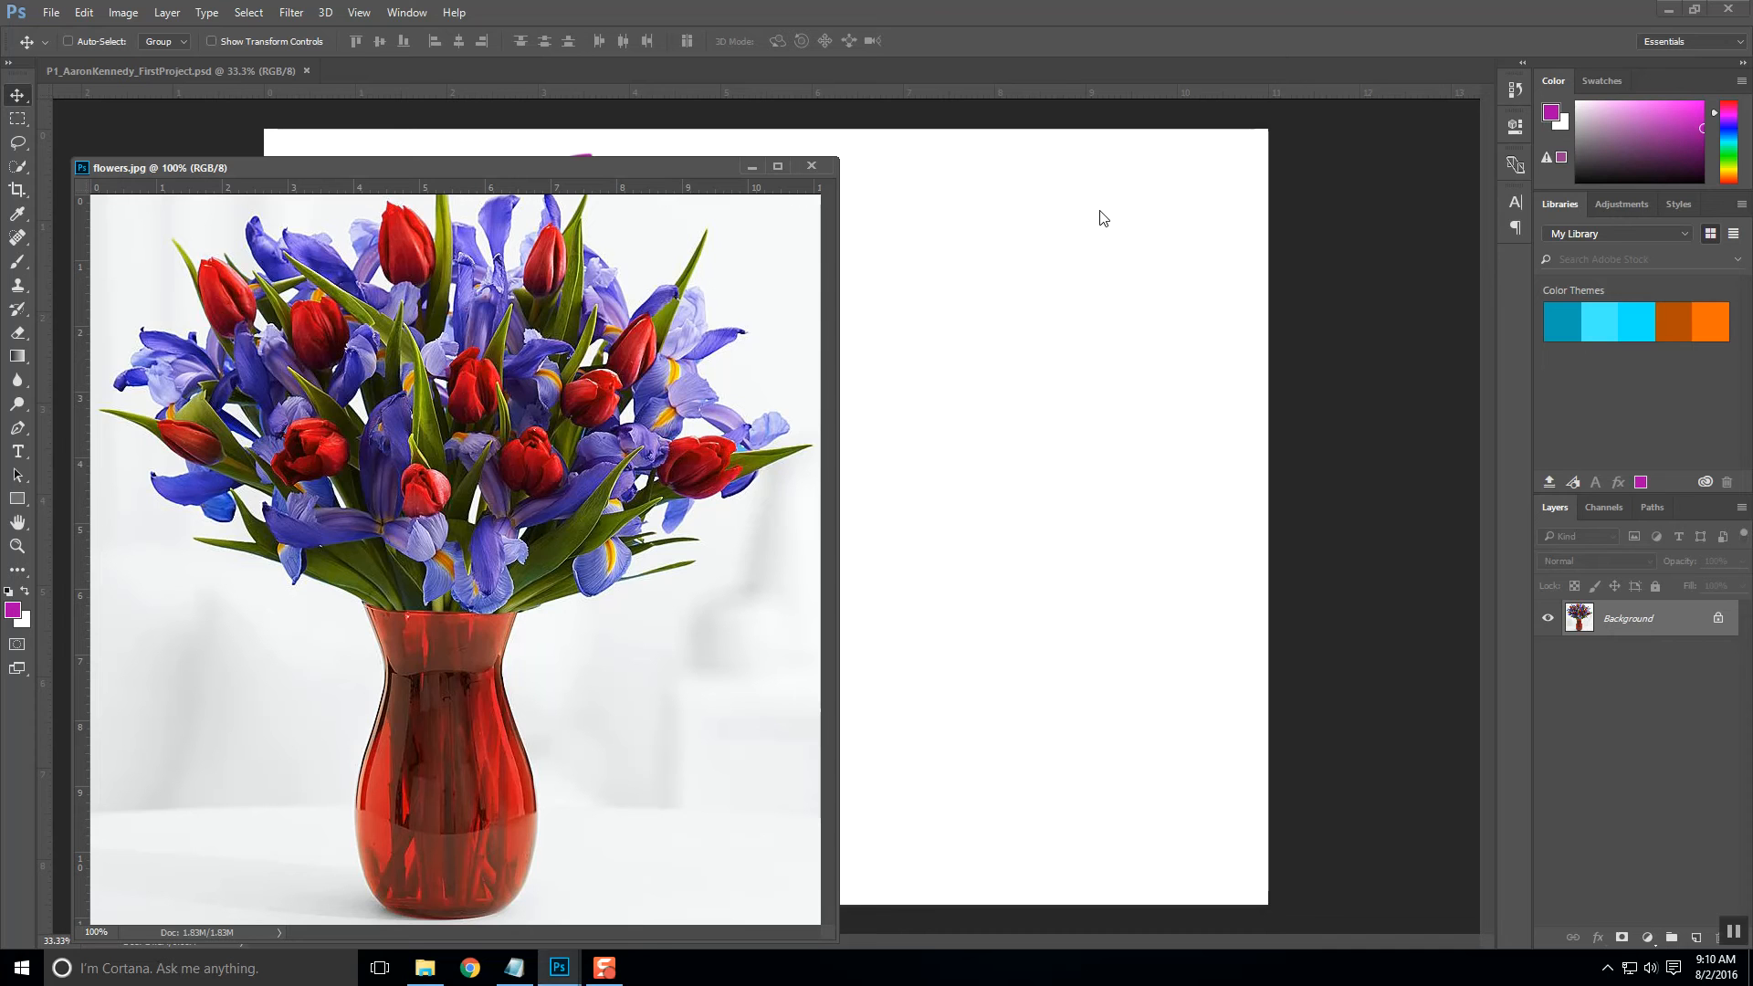
mouse_move(1081, 214)
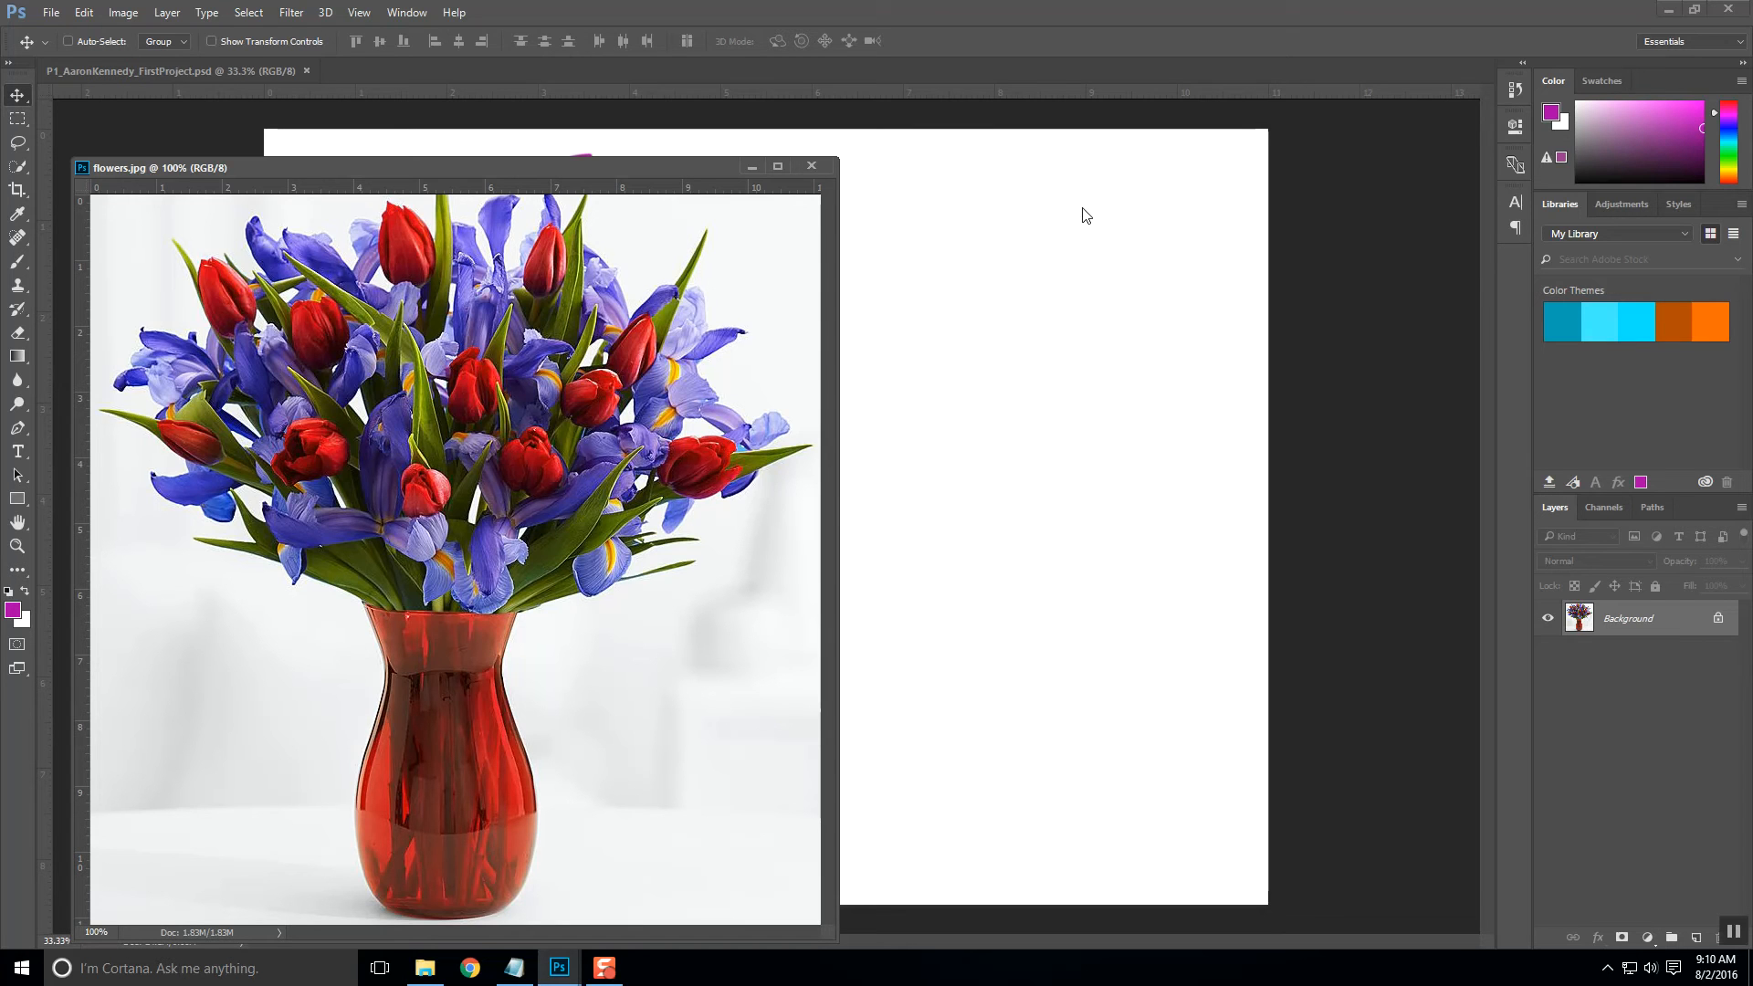
mouse_move(1622, 663)
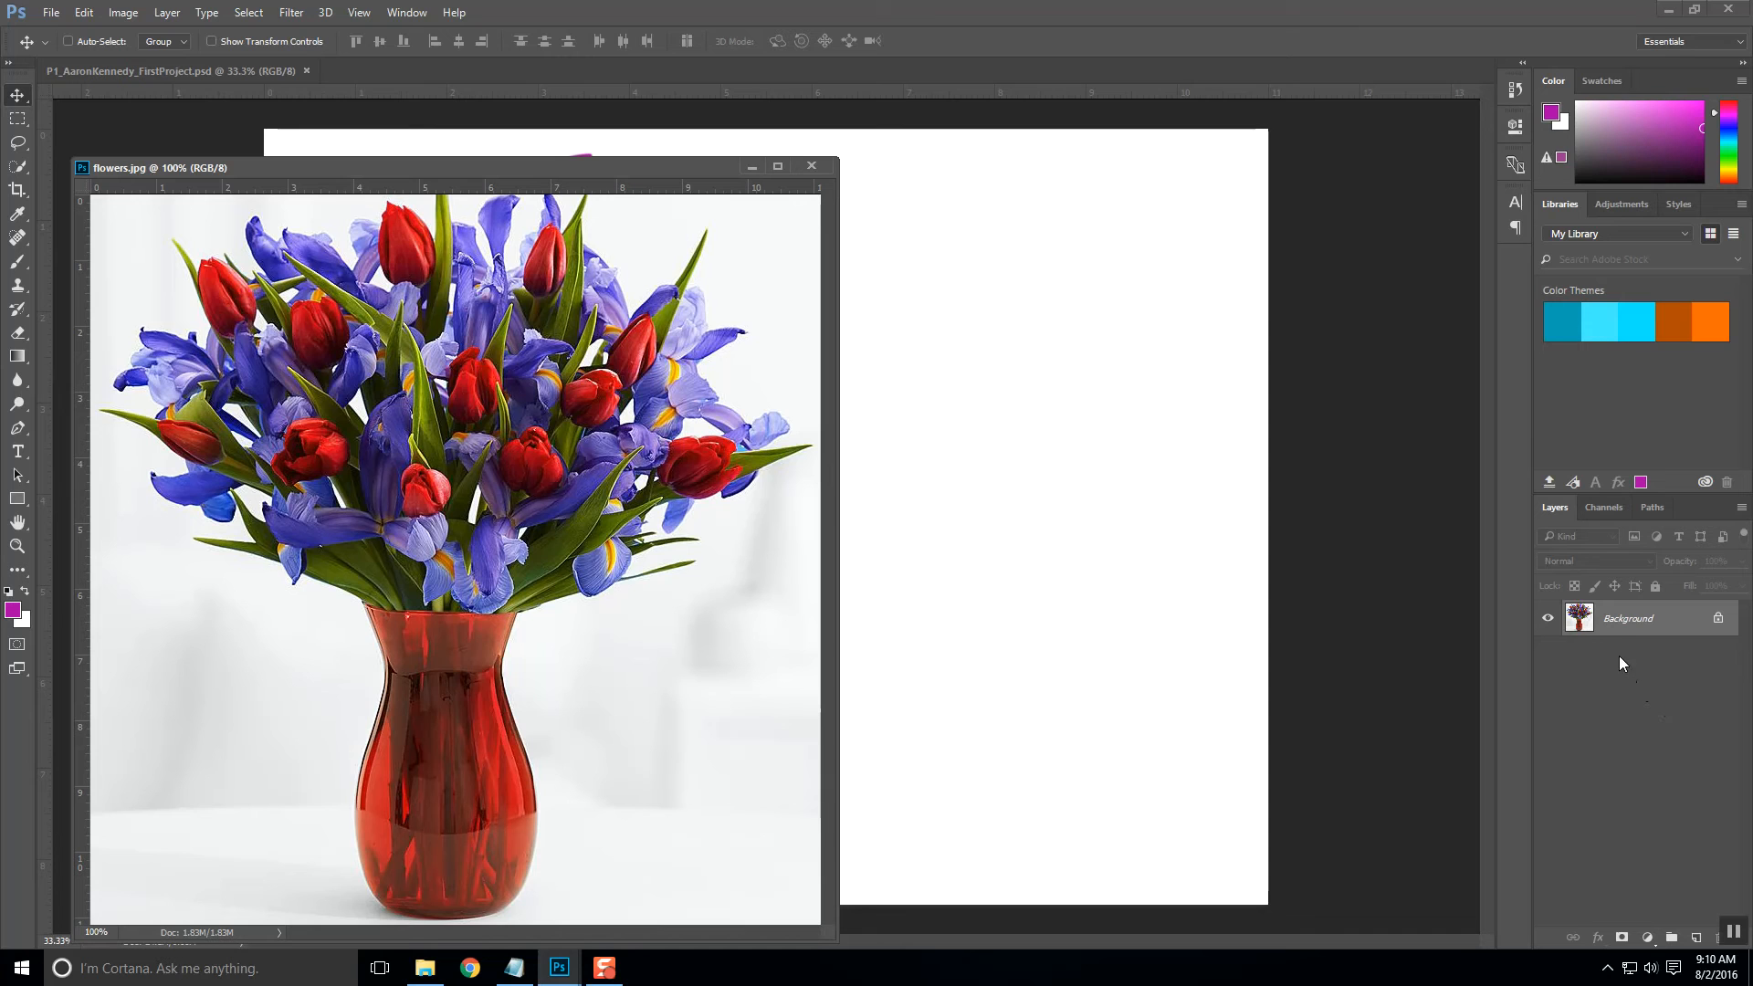
mouse_move(1619, 632)
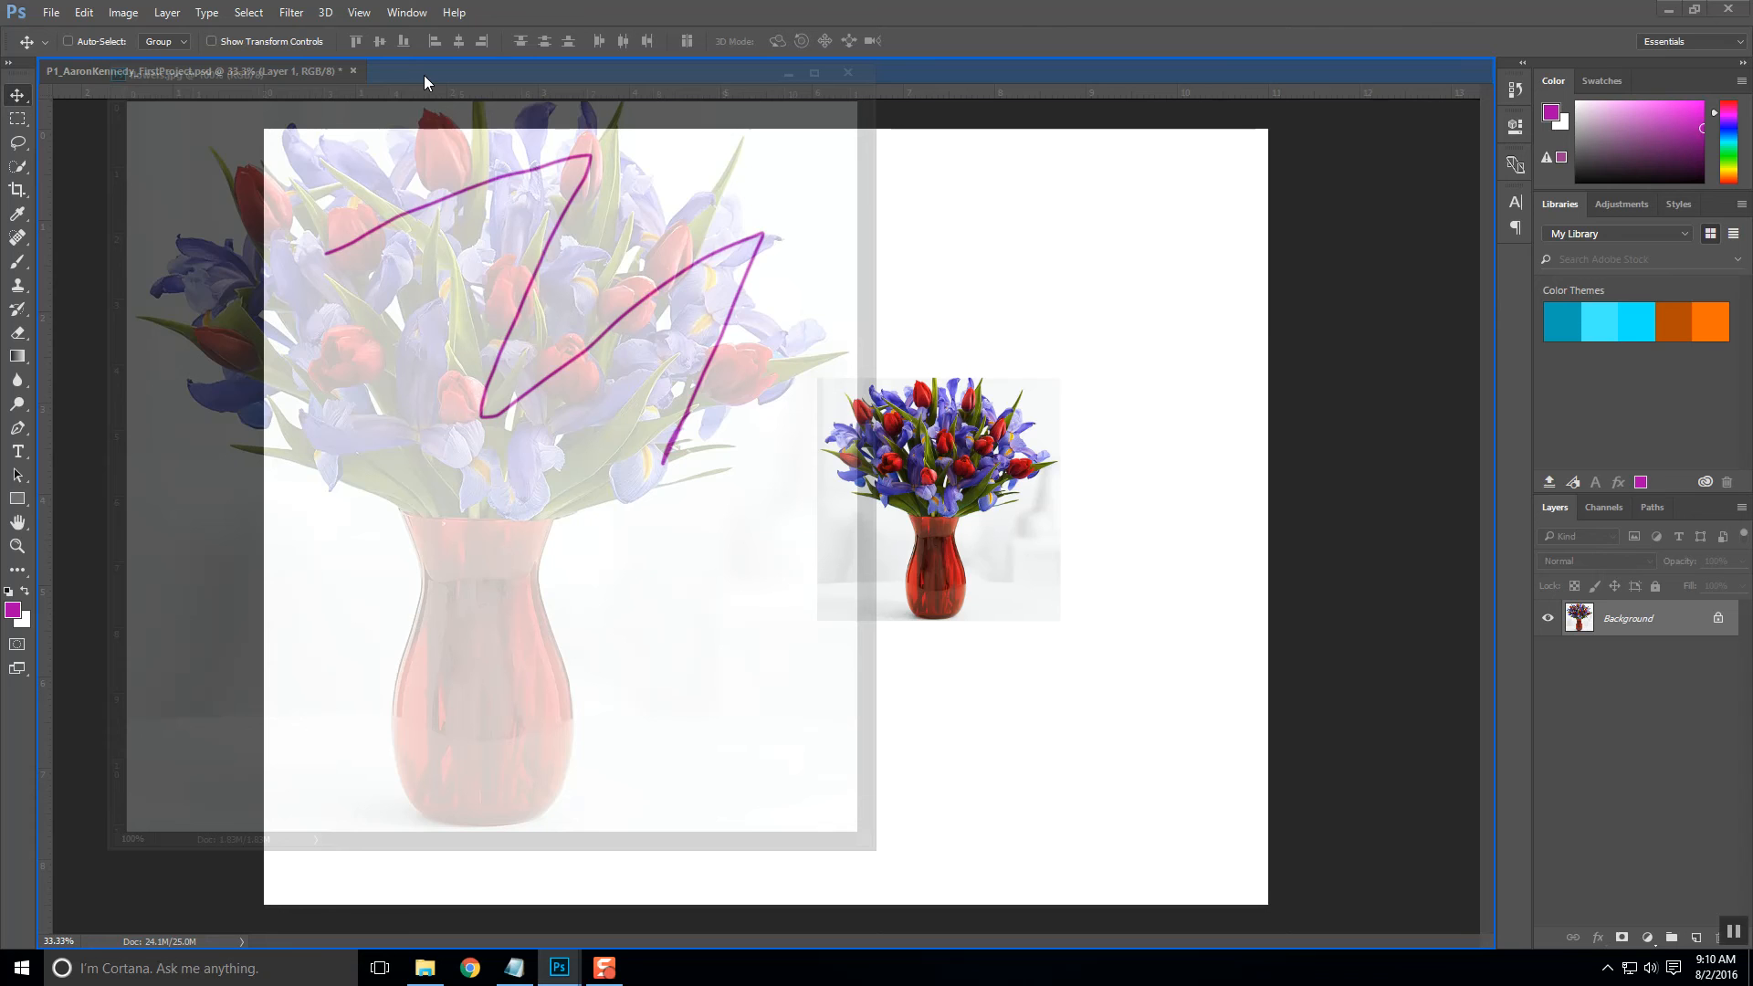
Flip between the project and flowers.jpg documents to check the placed flowers copy
click(449, 72)
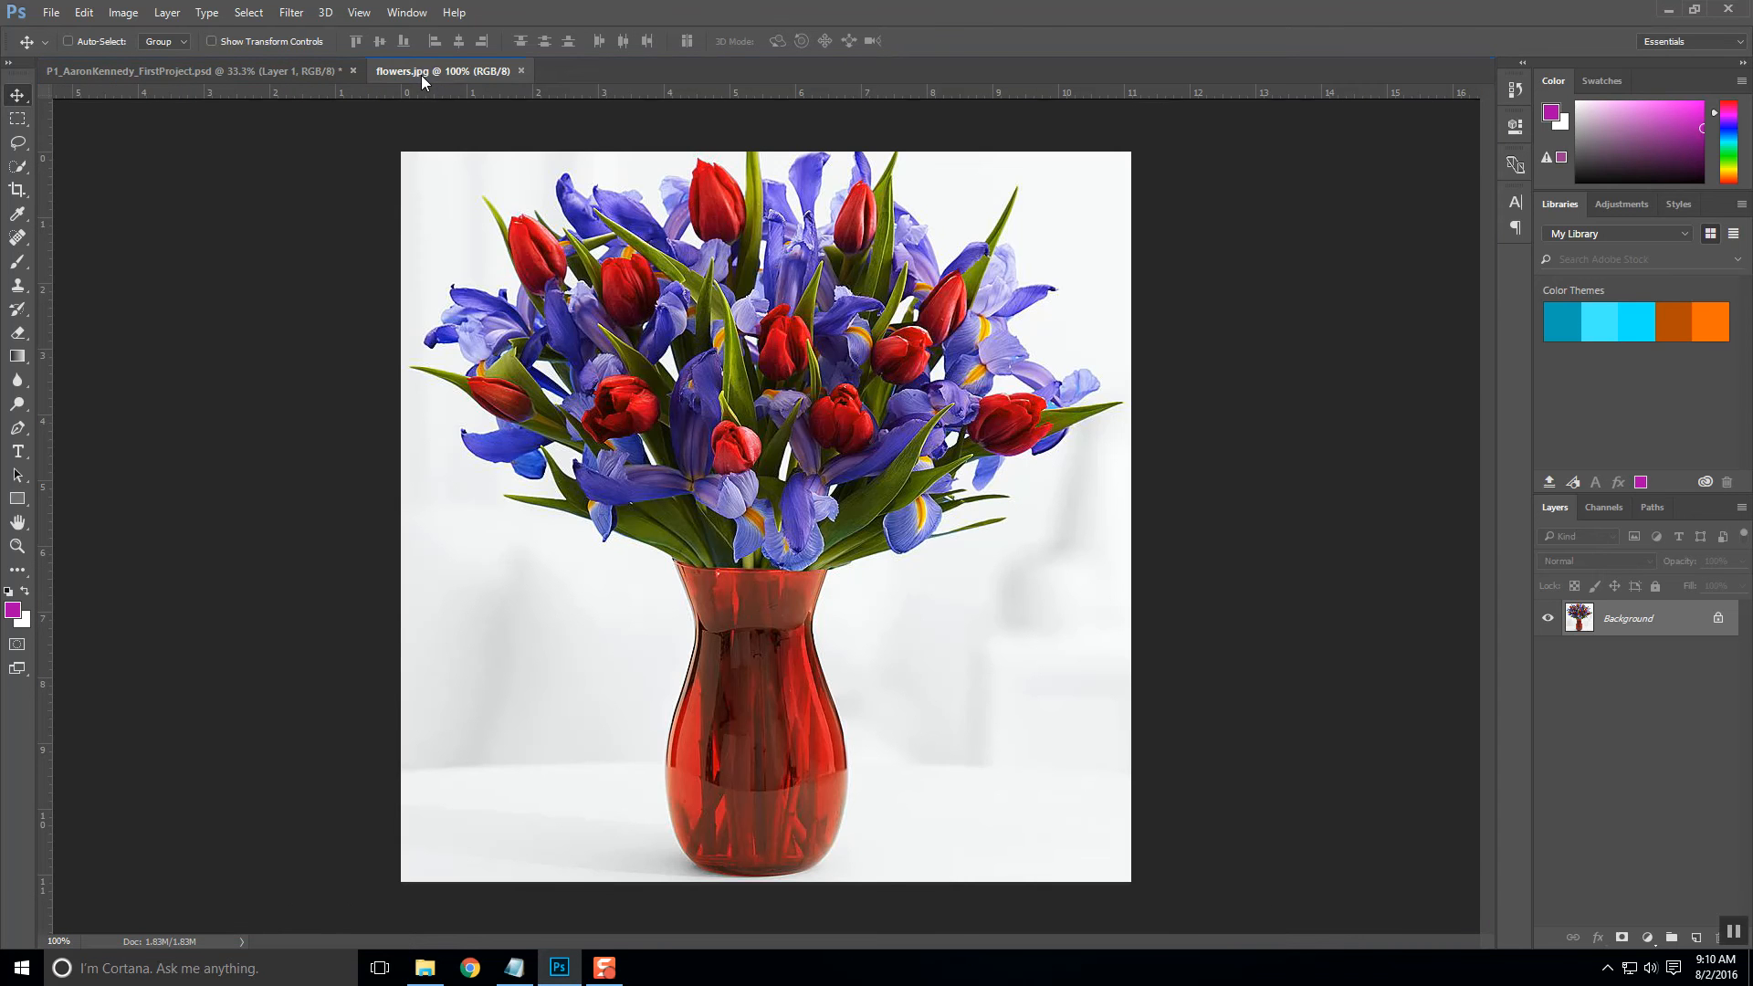
mouse_move(263, 100)
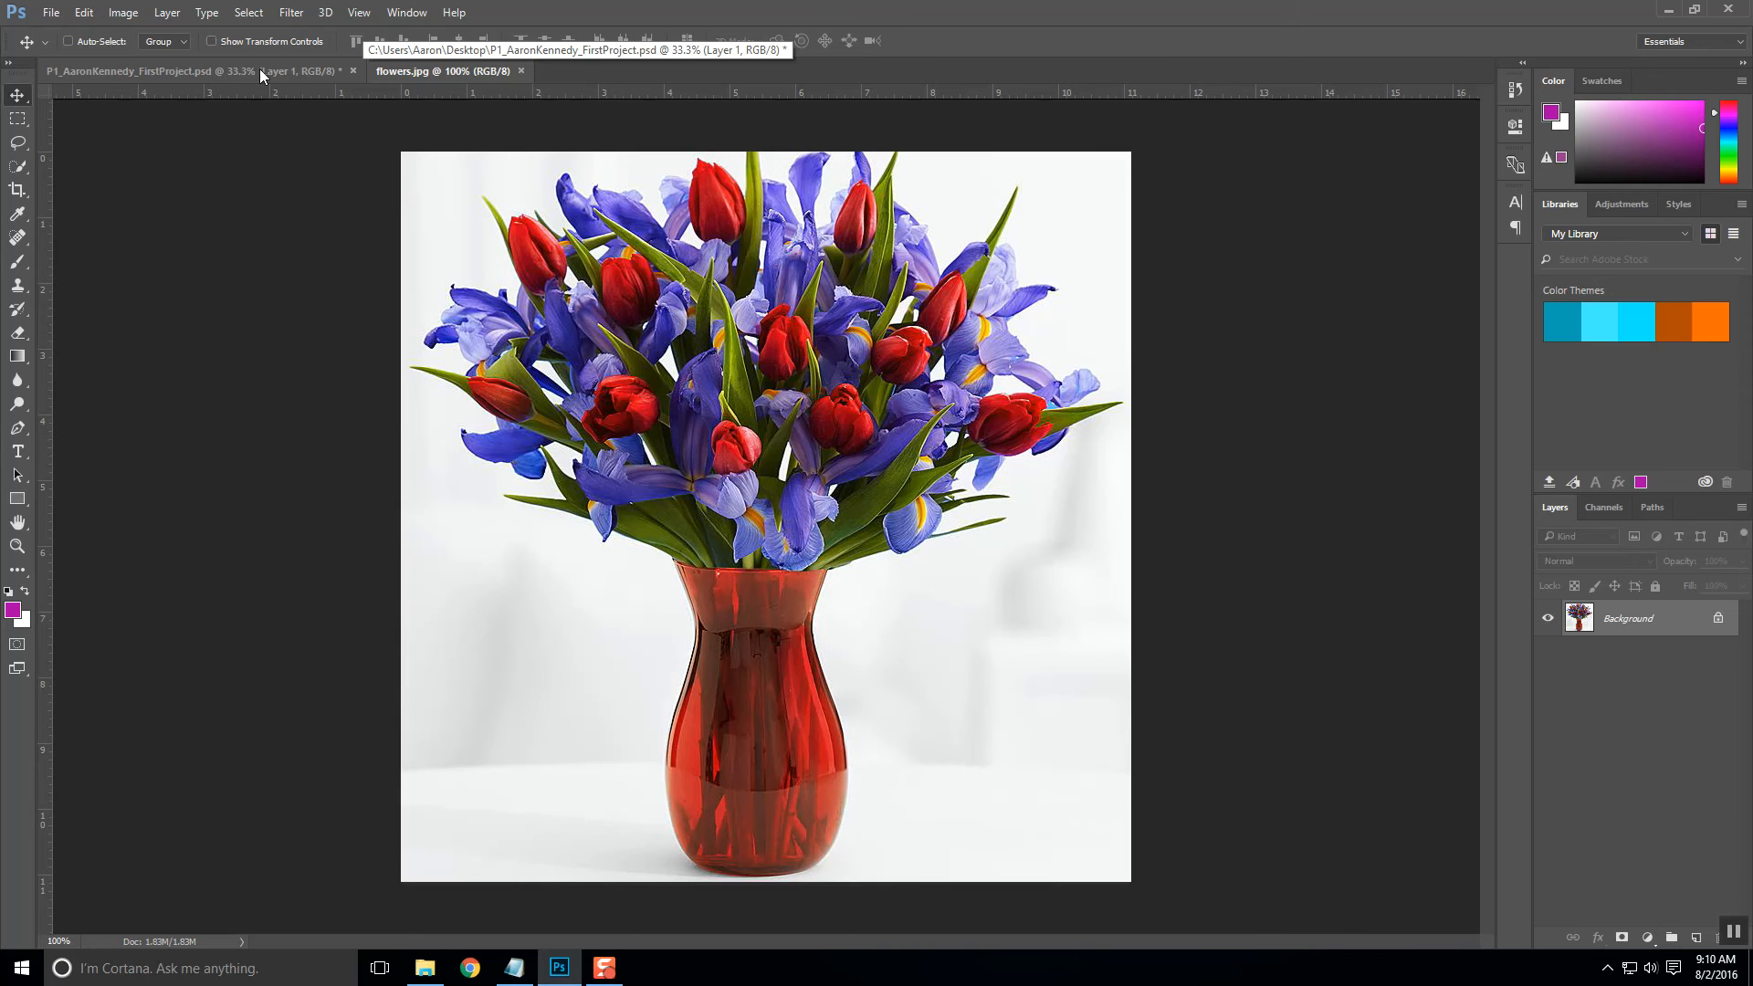
click(140, 67)
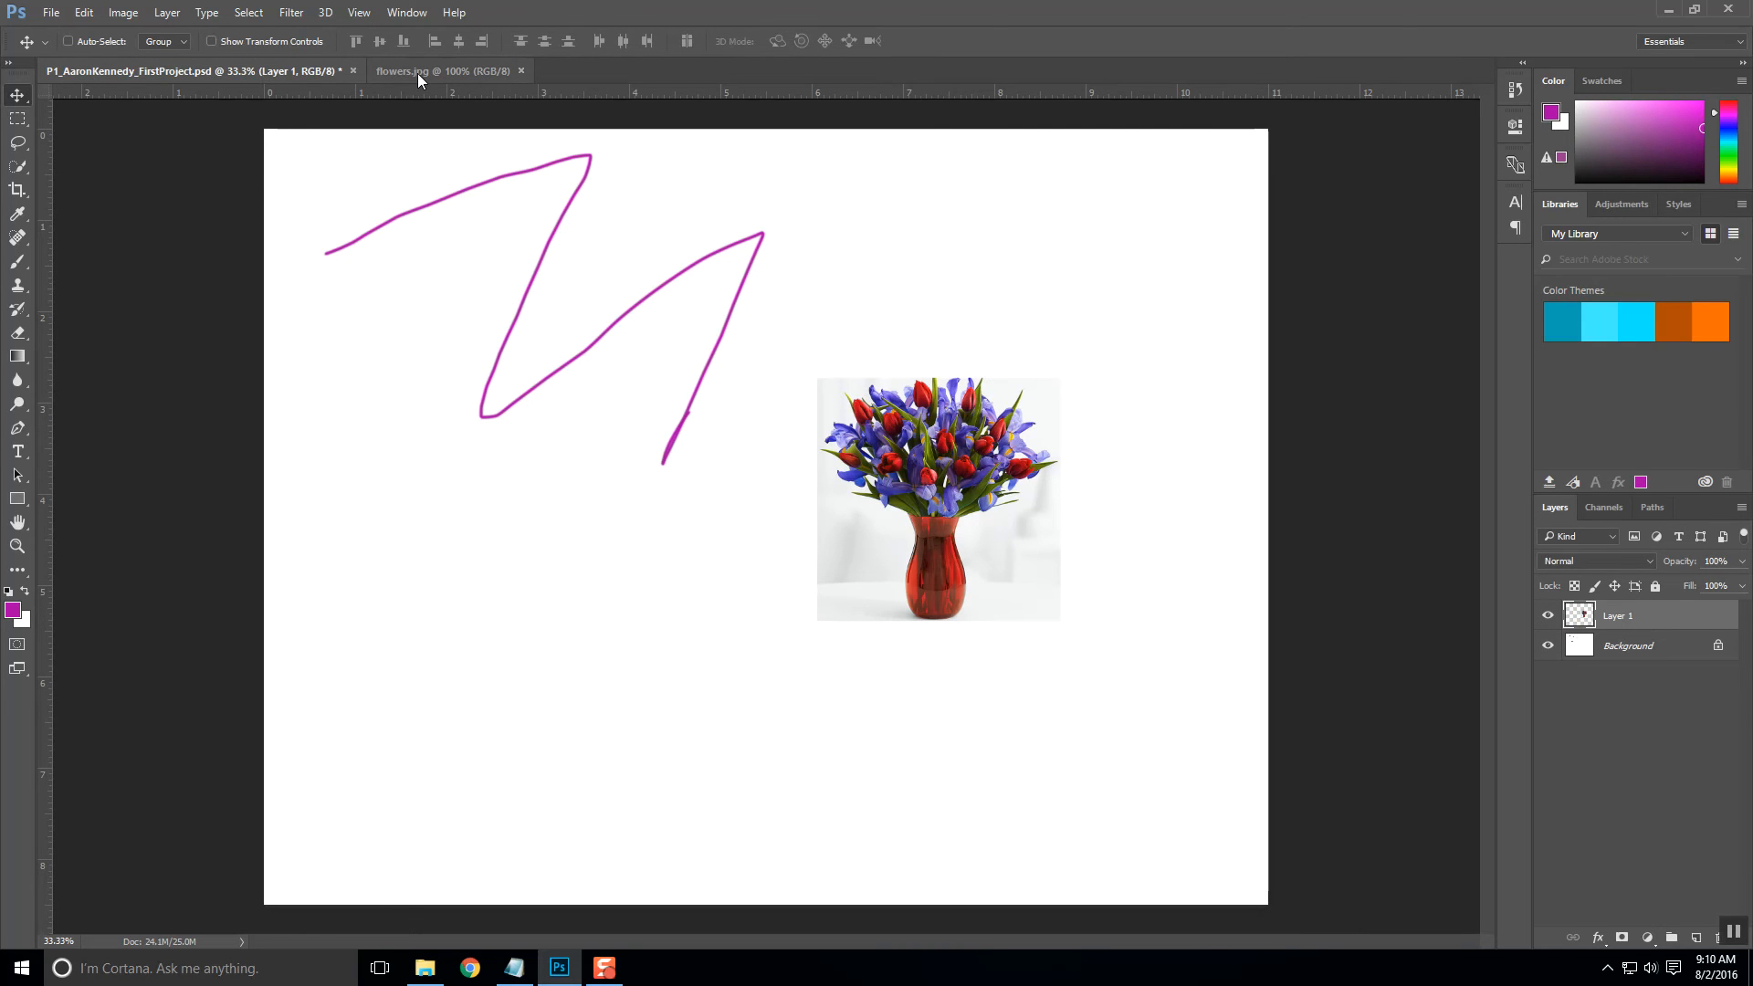
click(422, 69)
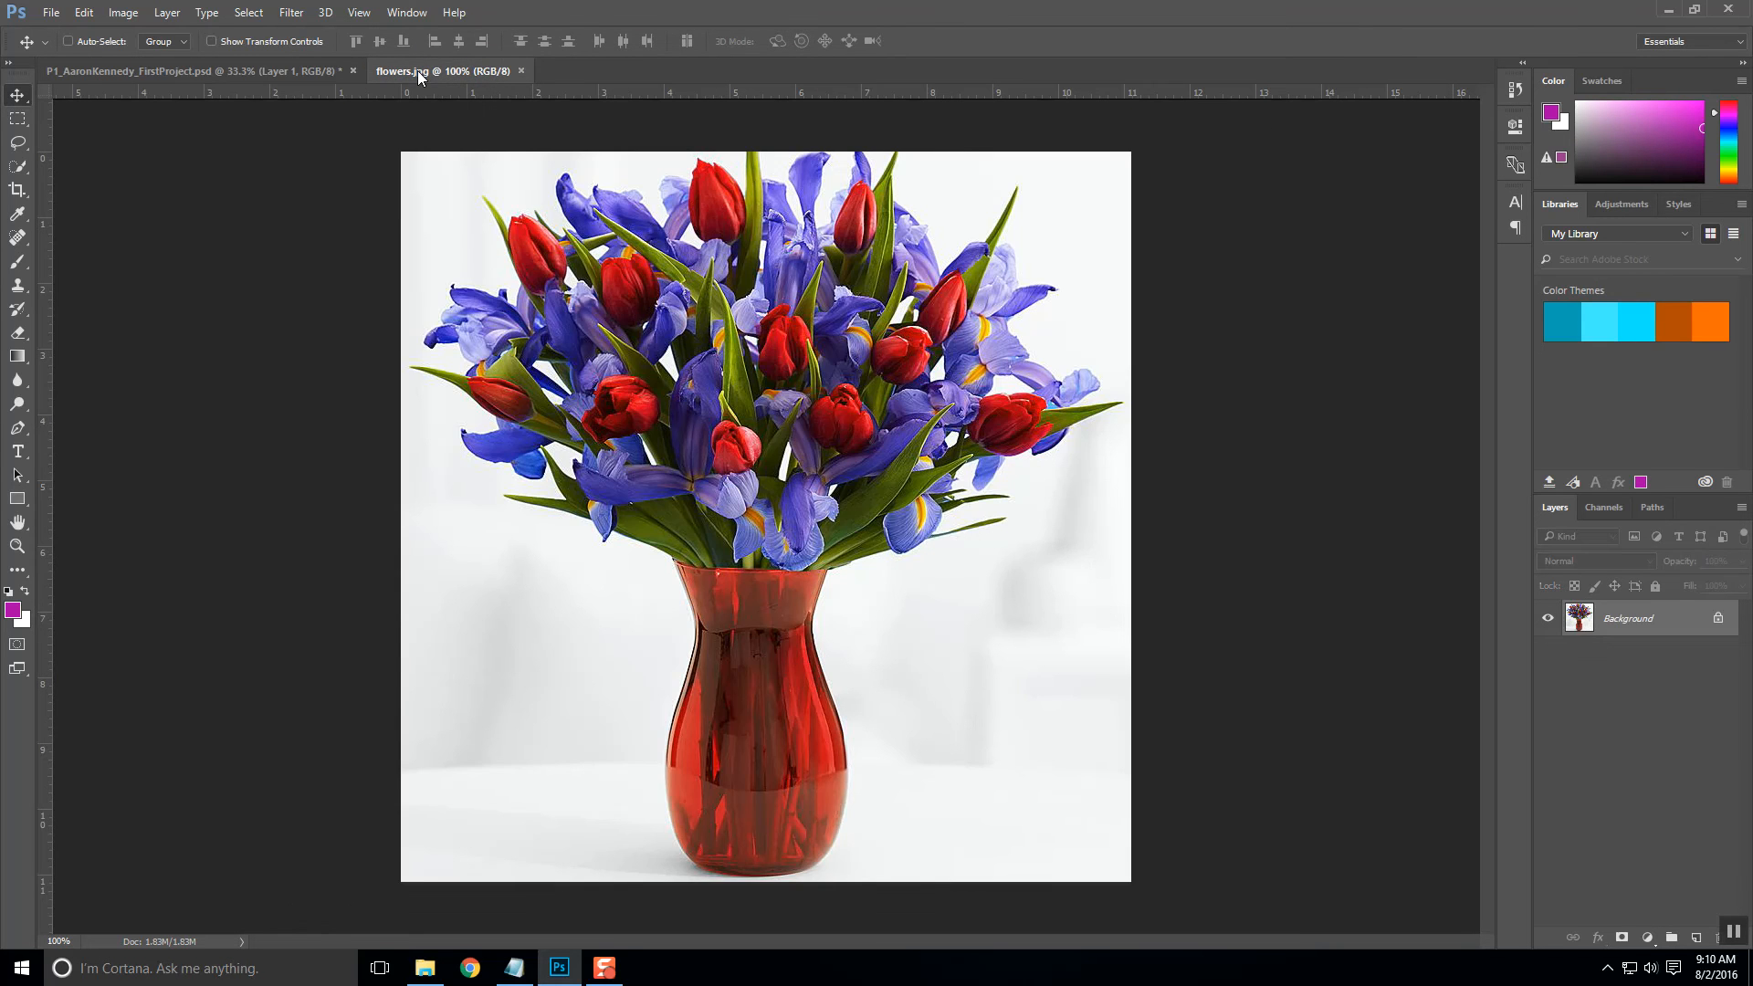
mouse_move(422, 74)
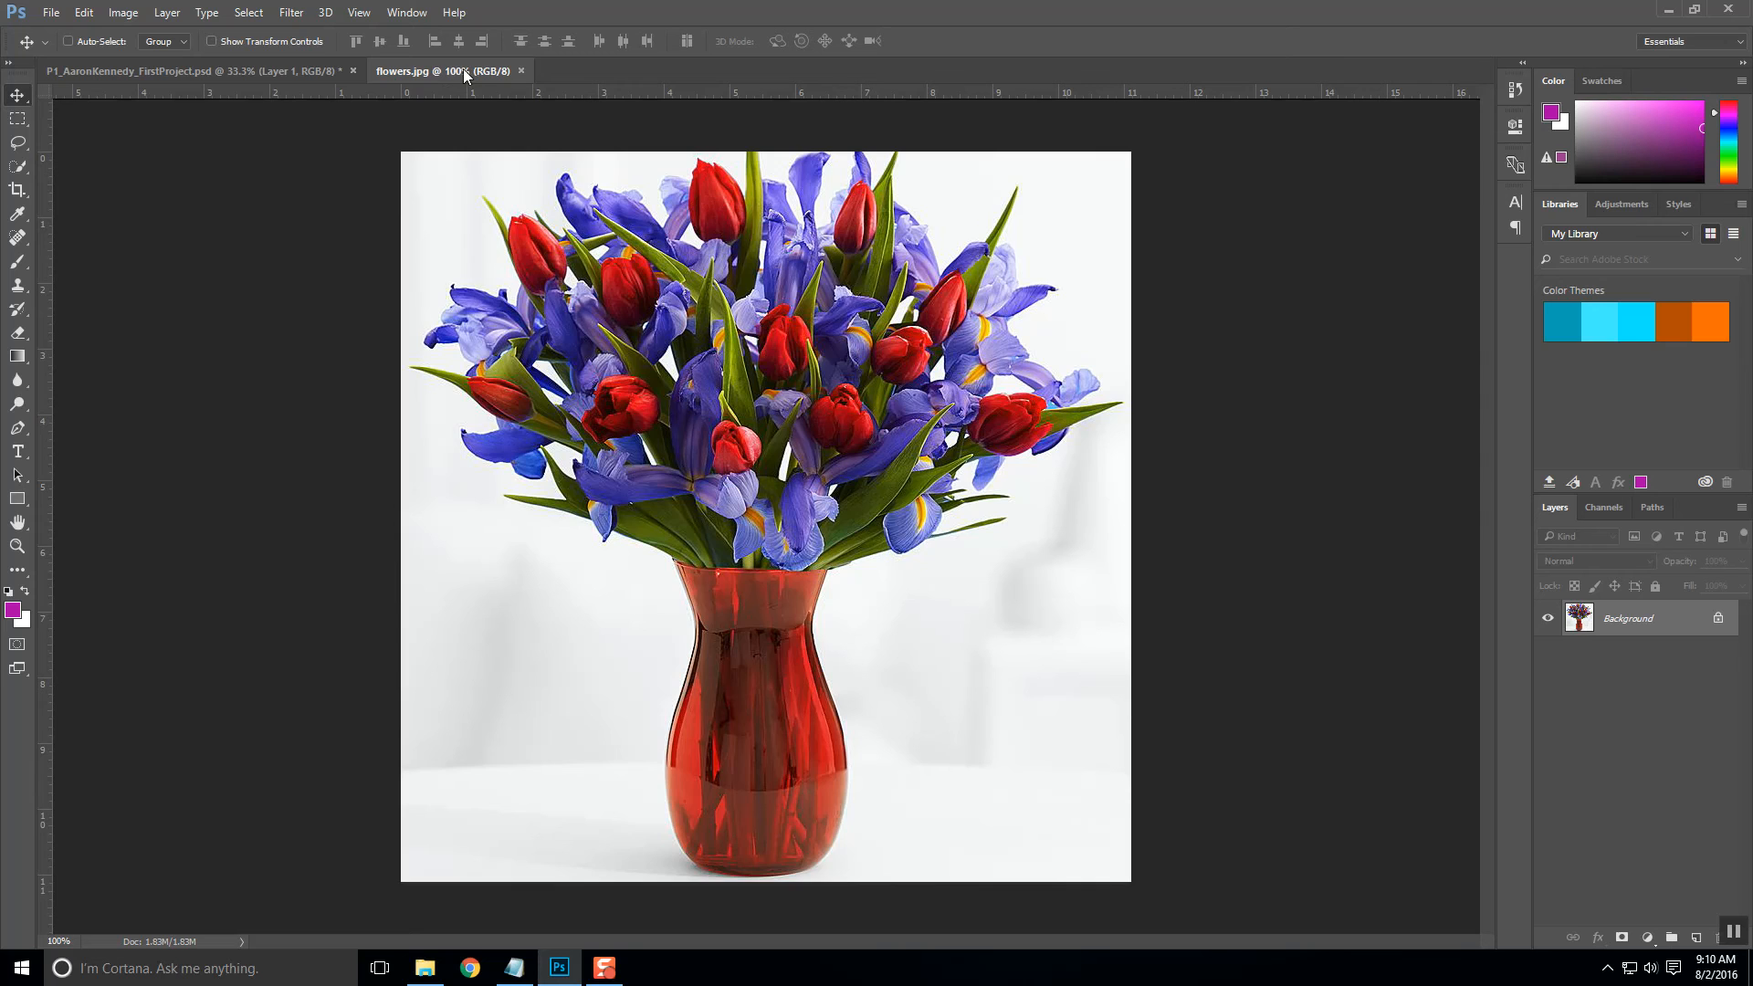
Close flowers.jpg, leaving only the P1 project with the scribble and flowers copy
click(179, 70)
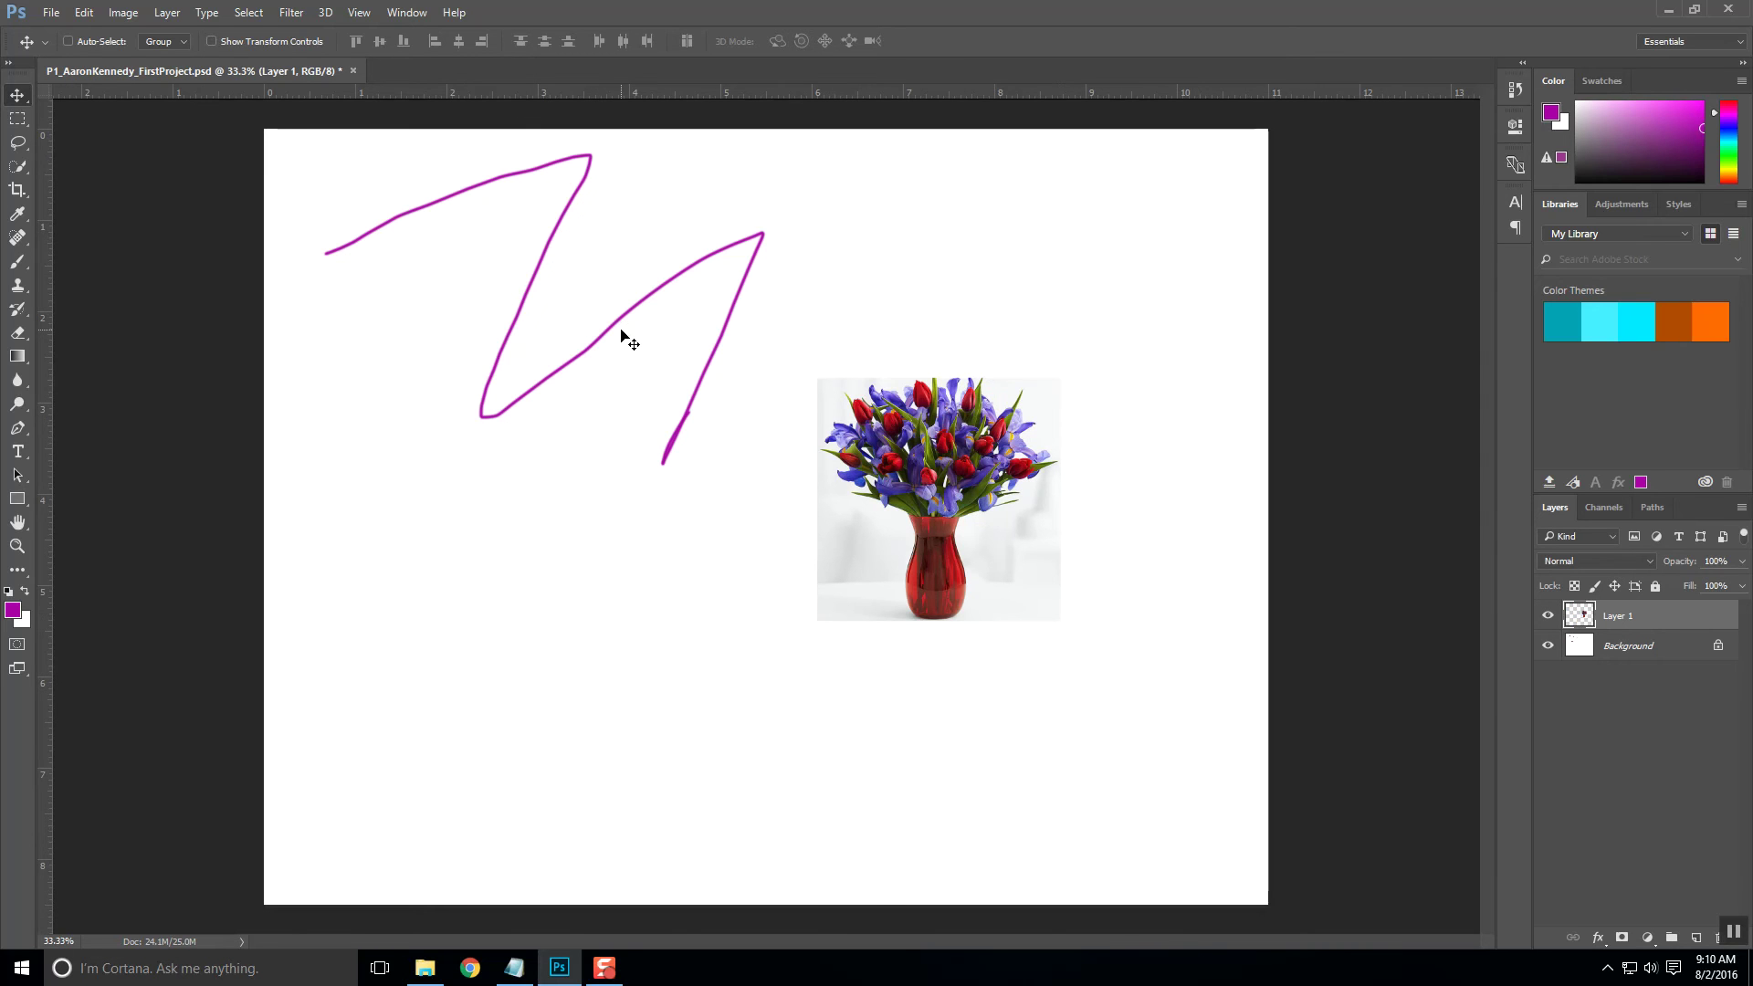
mouse_move(1105, 745)
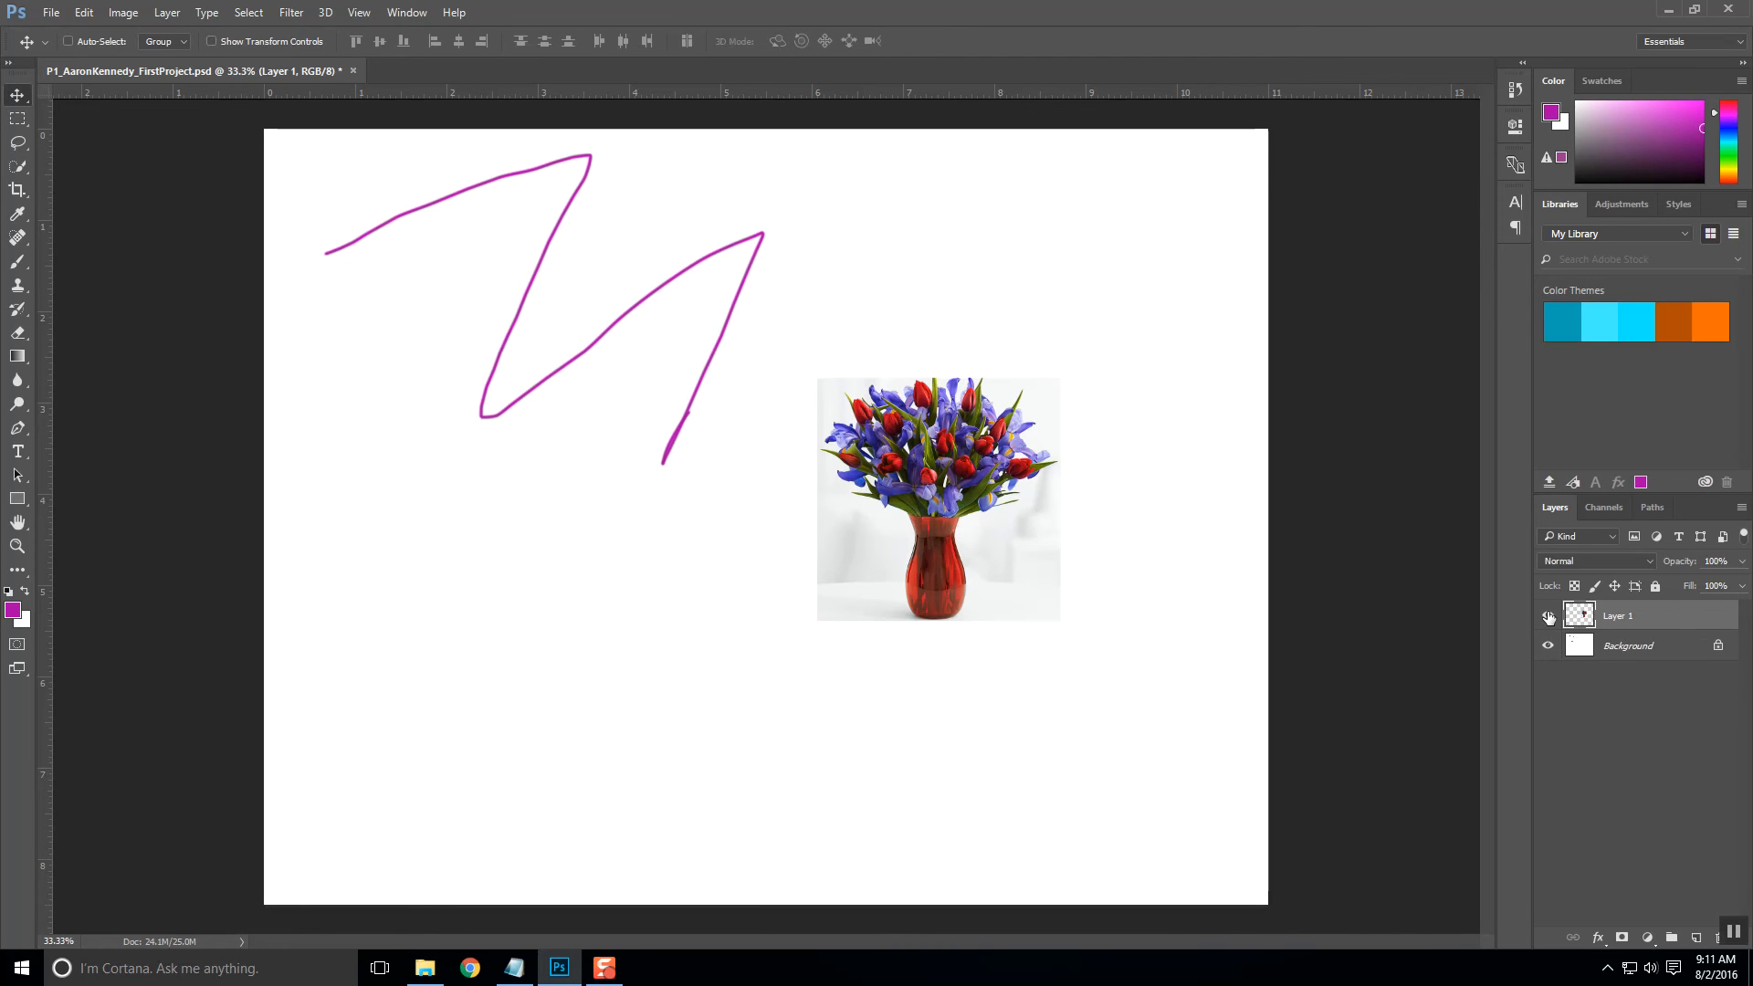
mouse_move(1633, 621)
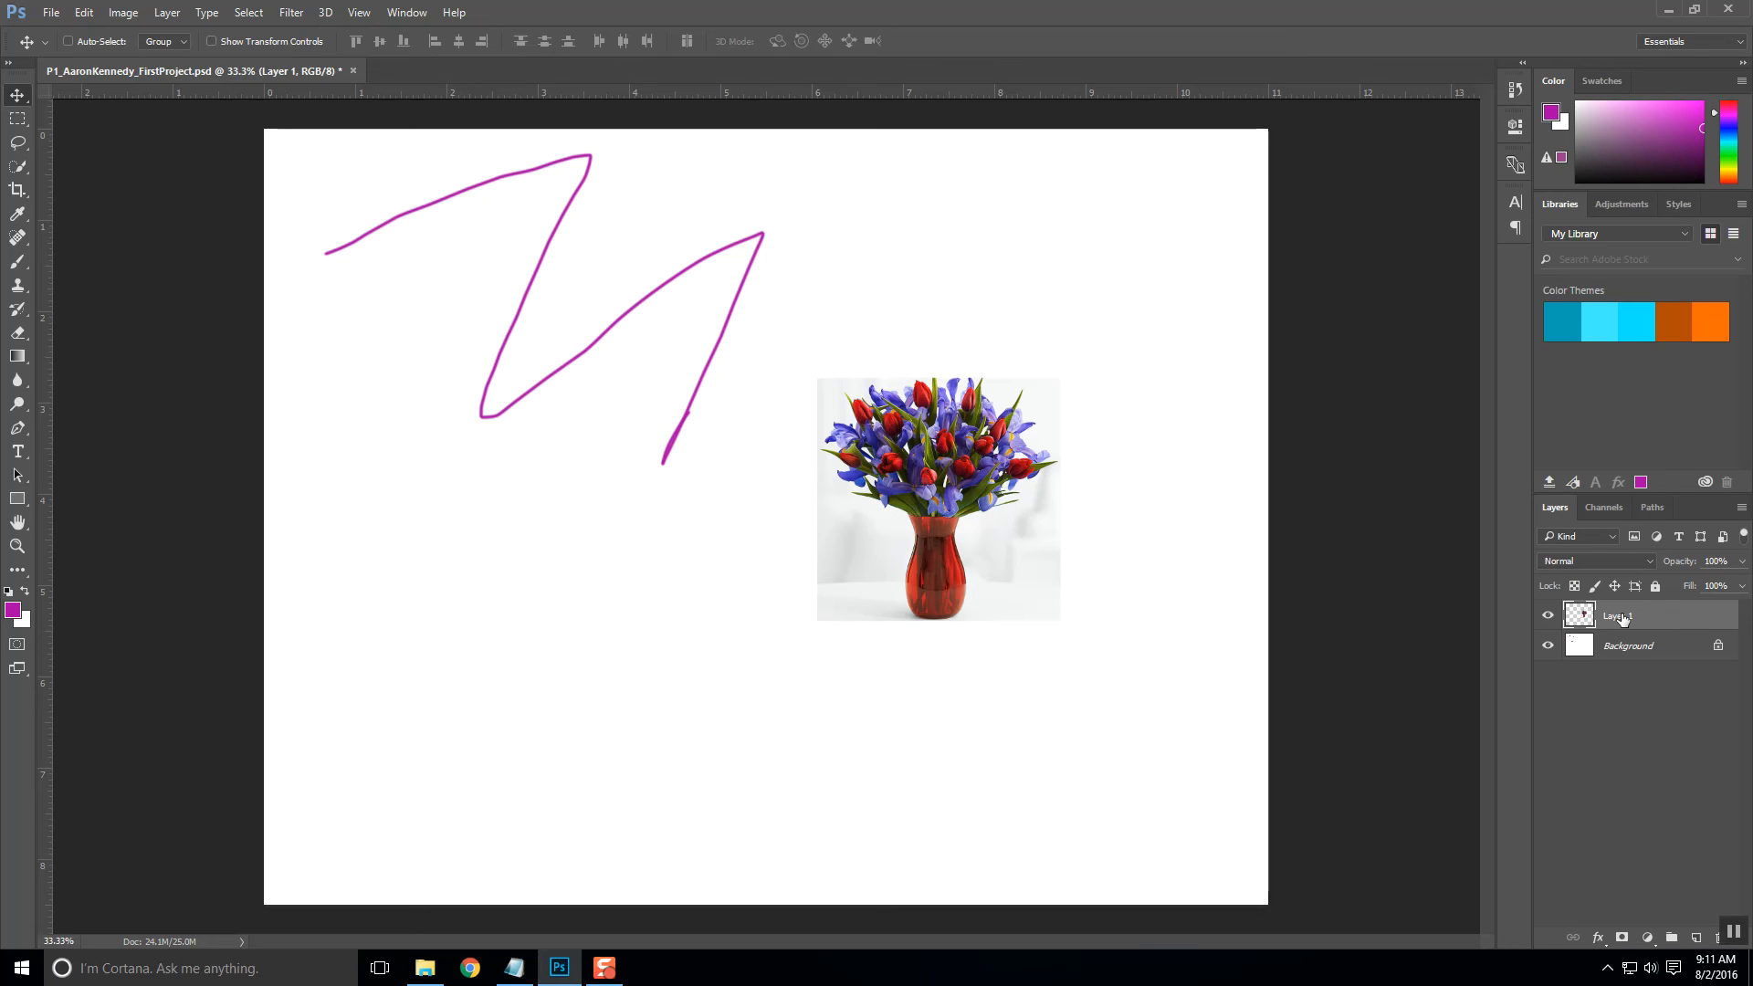
Rename Layer 1 to 'Flowers' in the Layers panel
double_click(1619, 616)
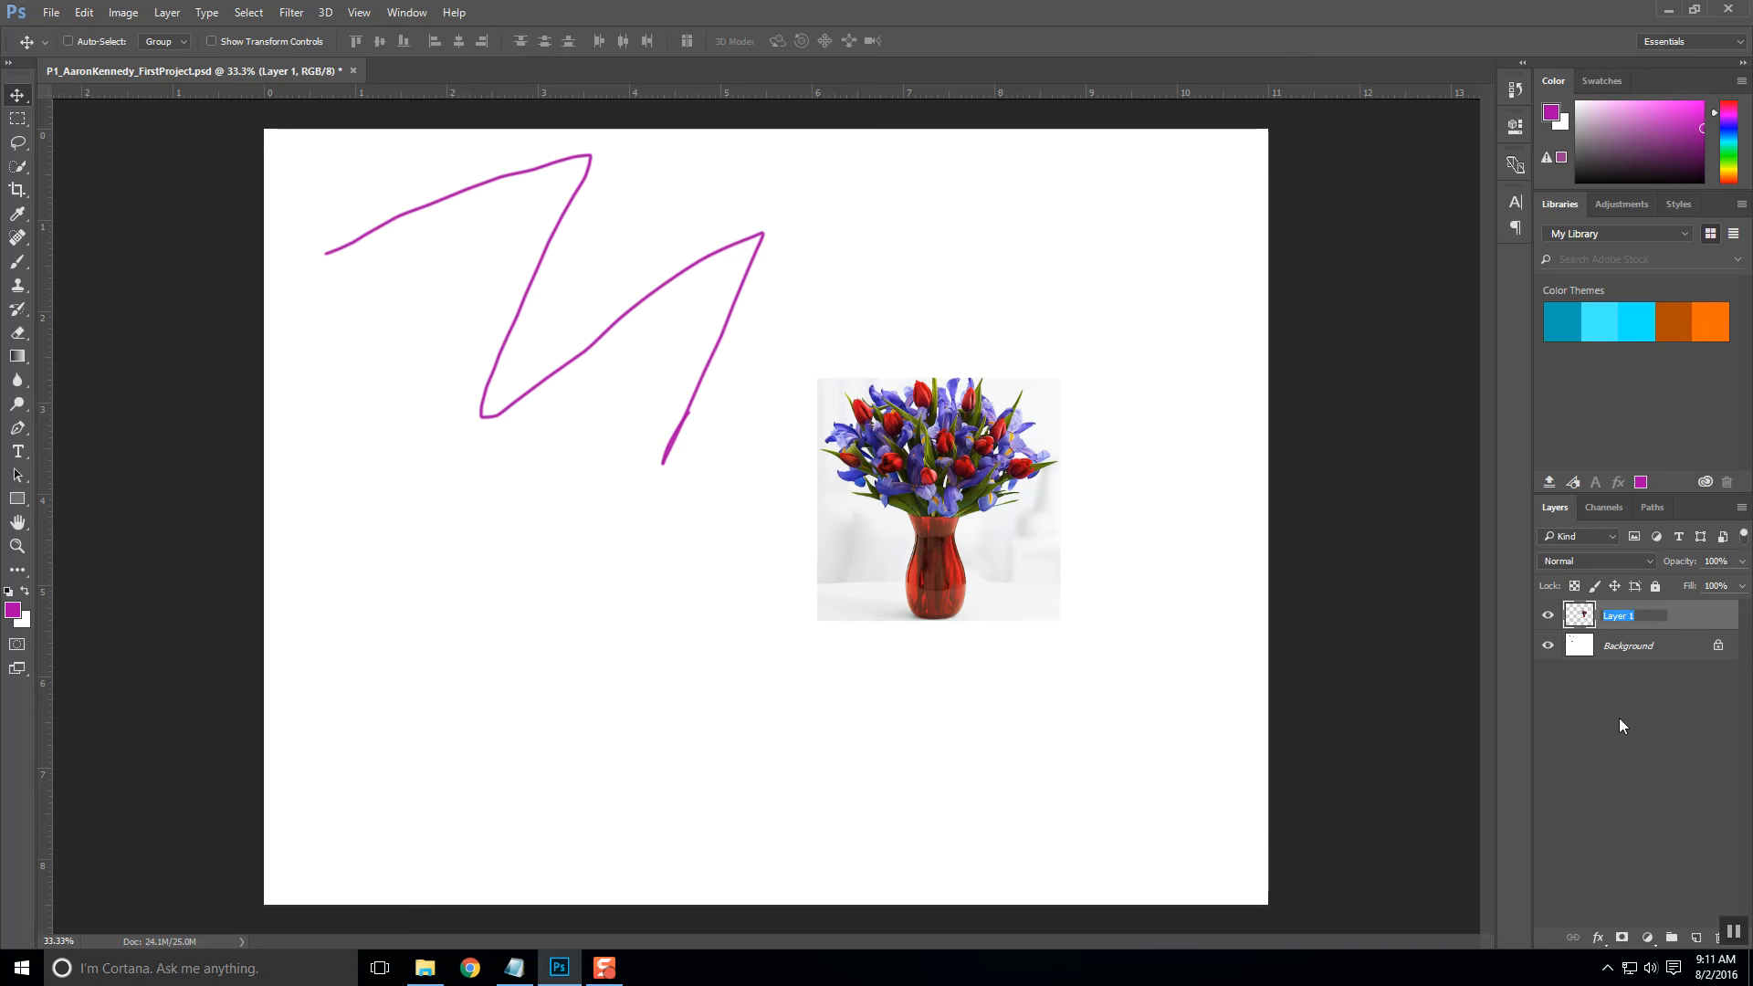
text(Flow)
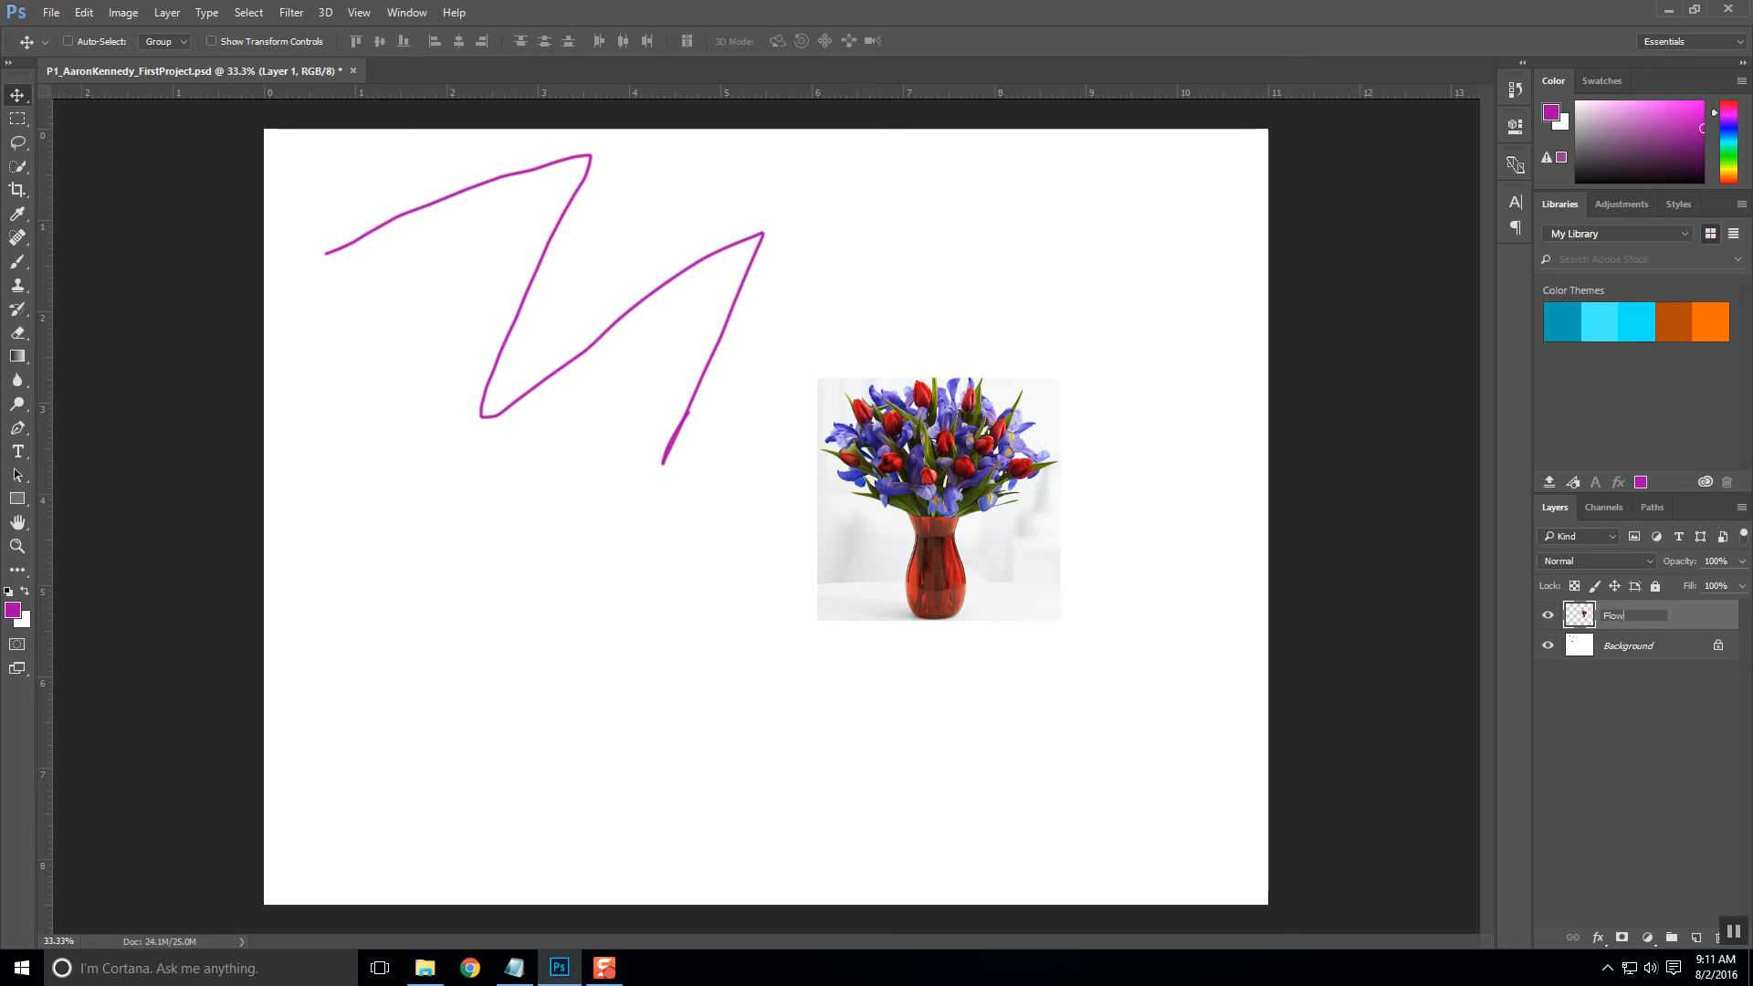
text(Flowers)
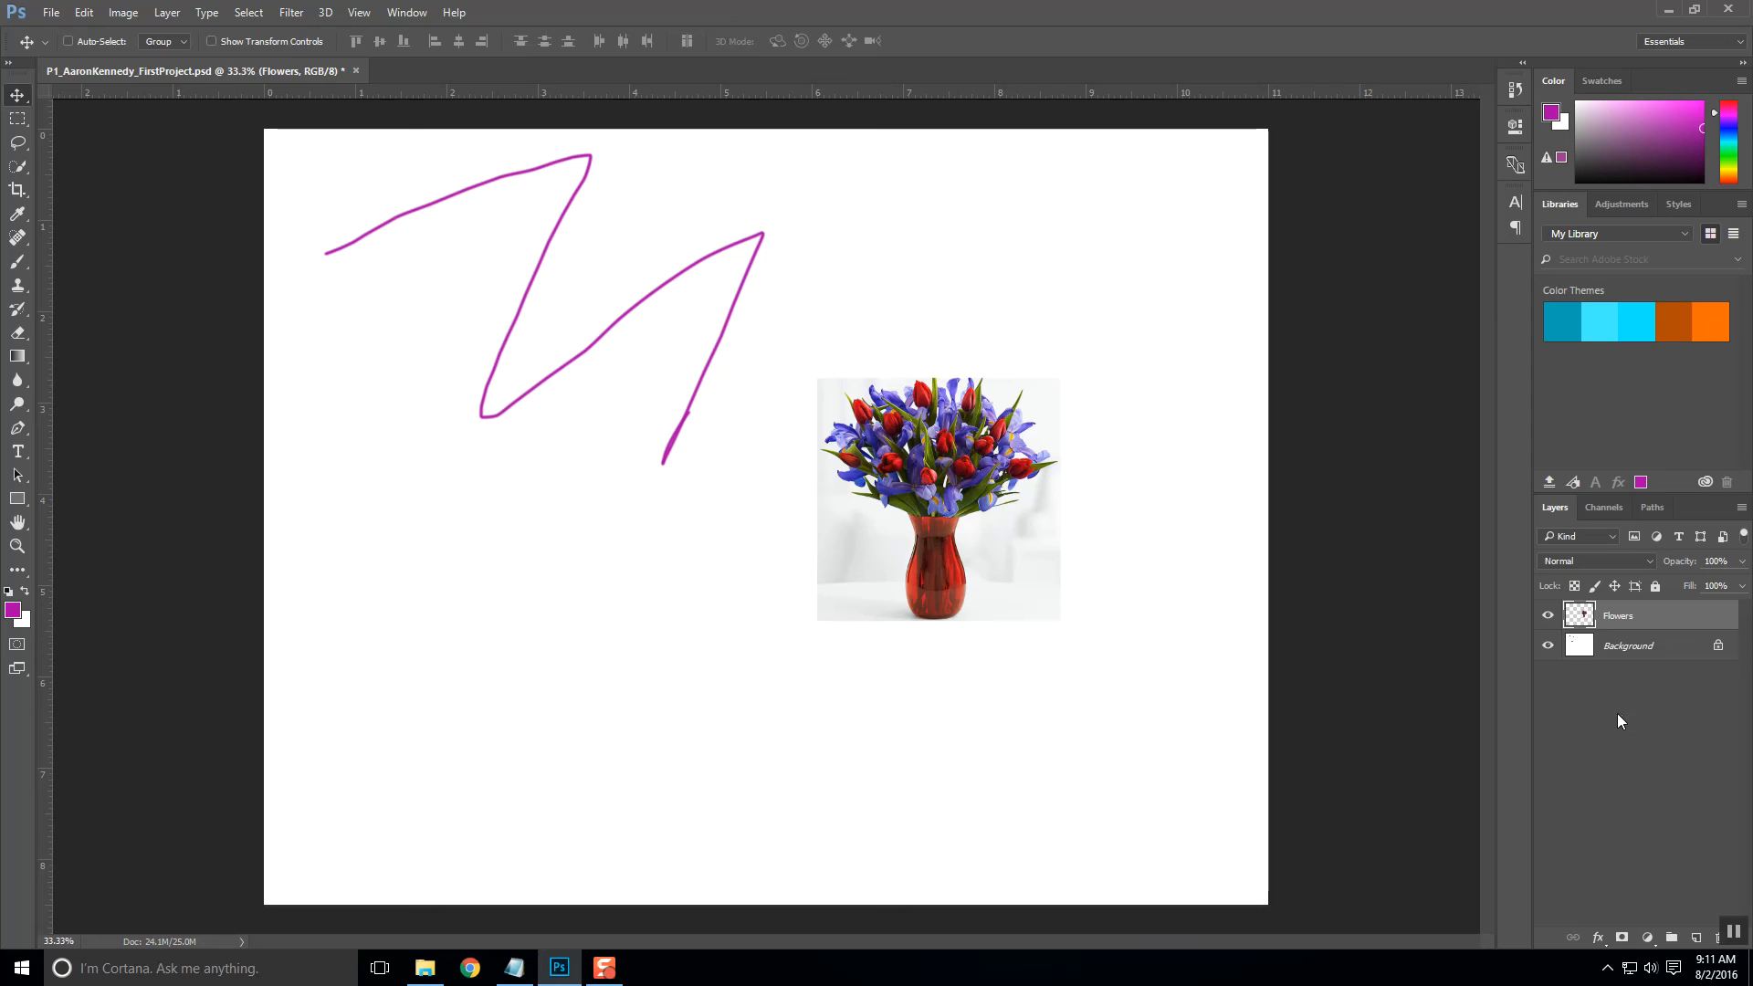
mouse_move(906, 572)
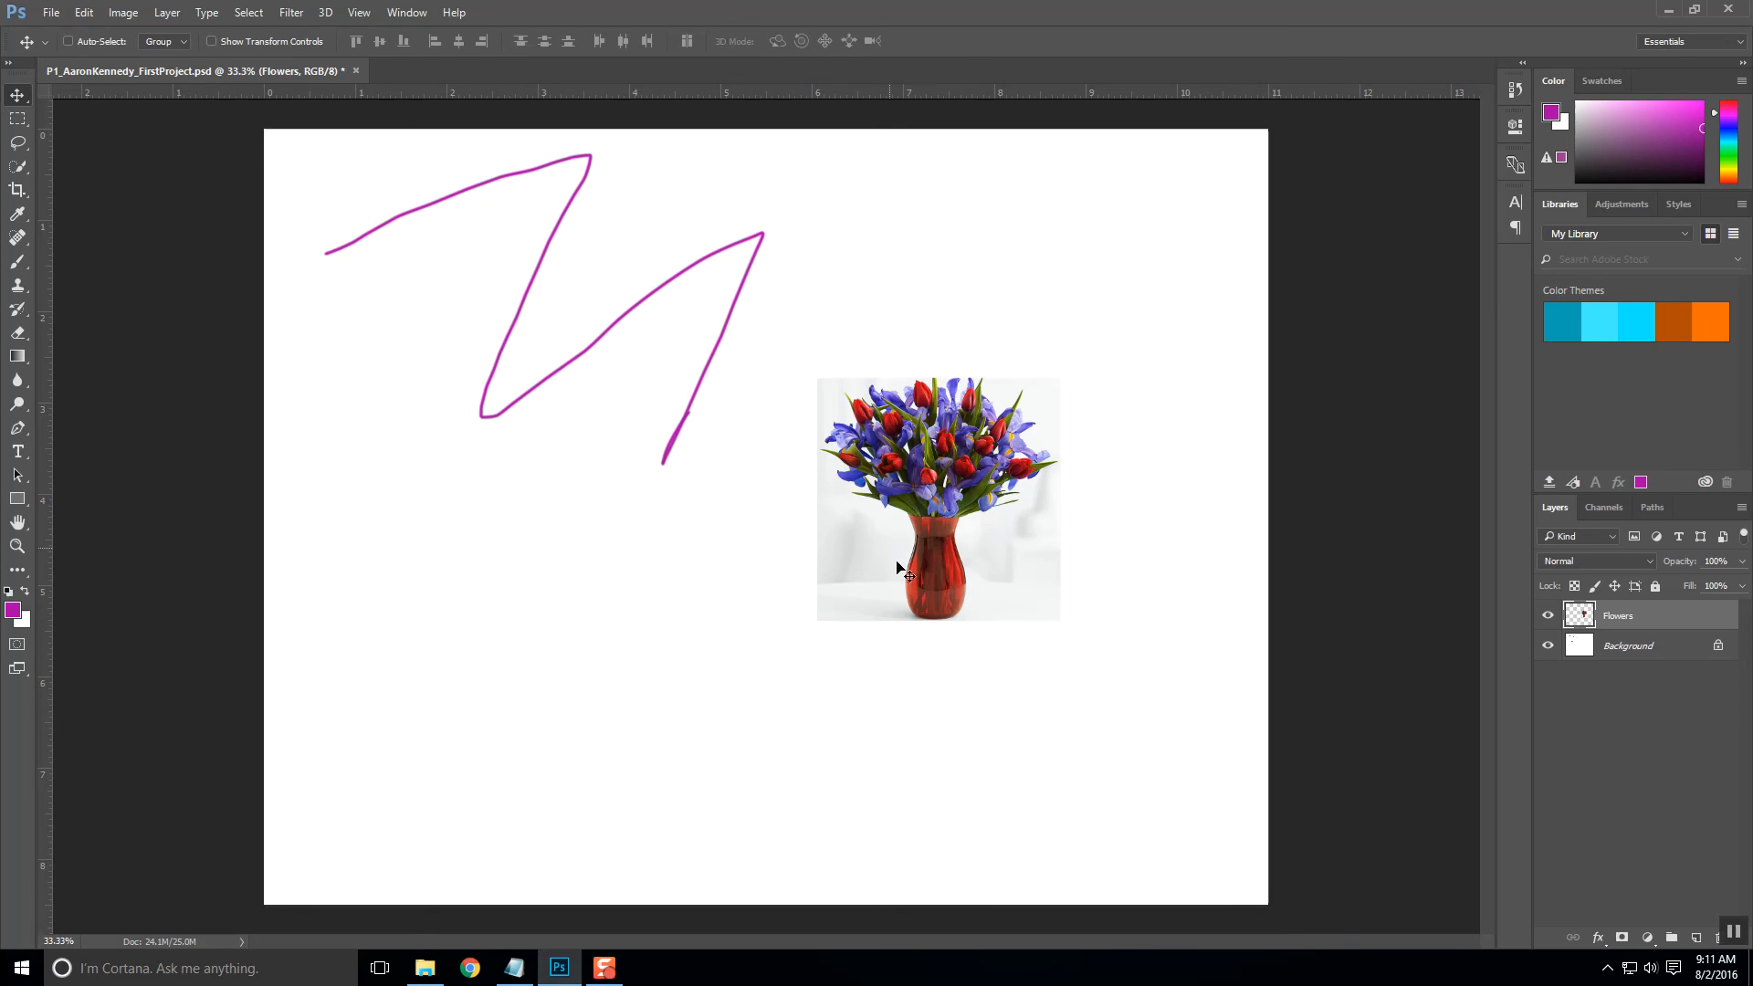
mouse_move(968, 562)
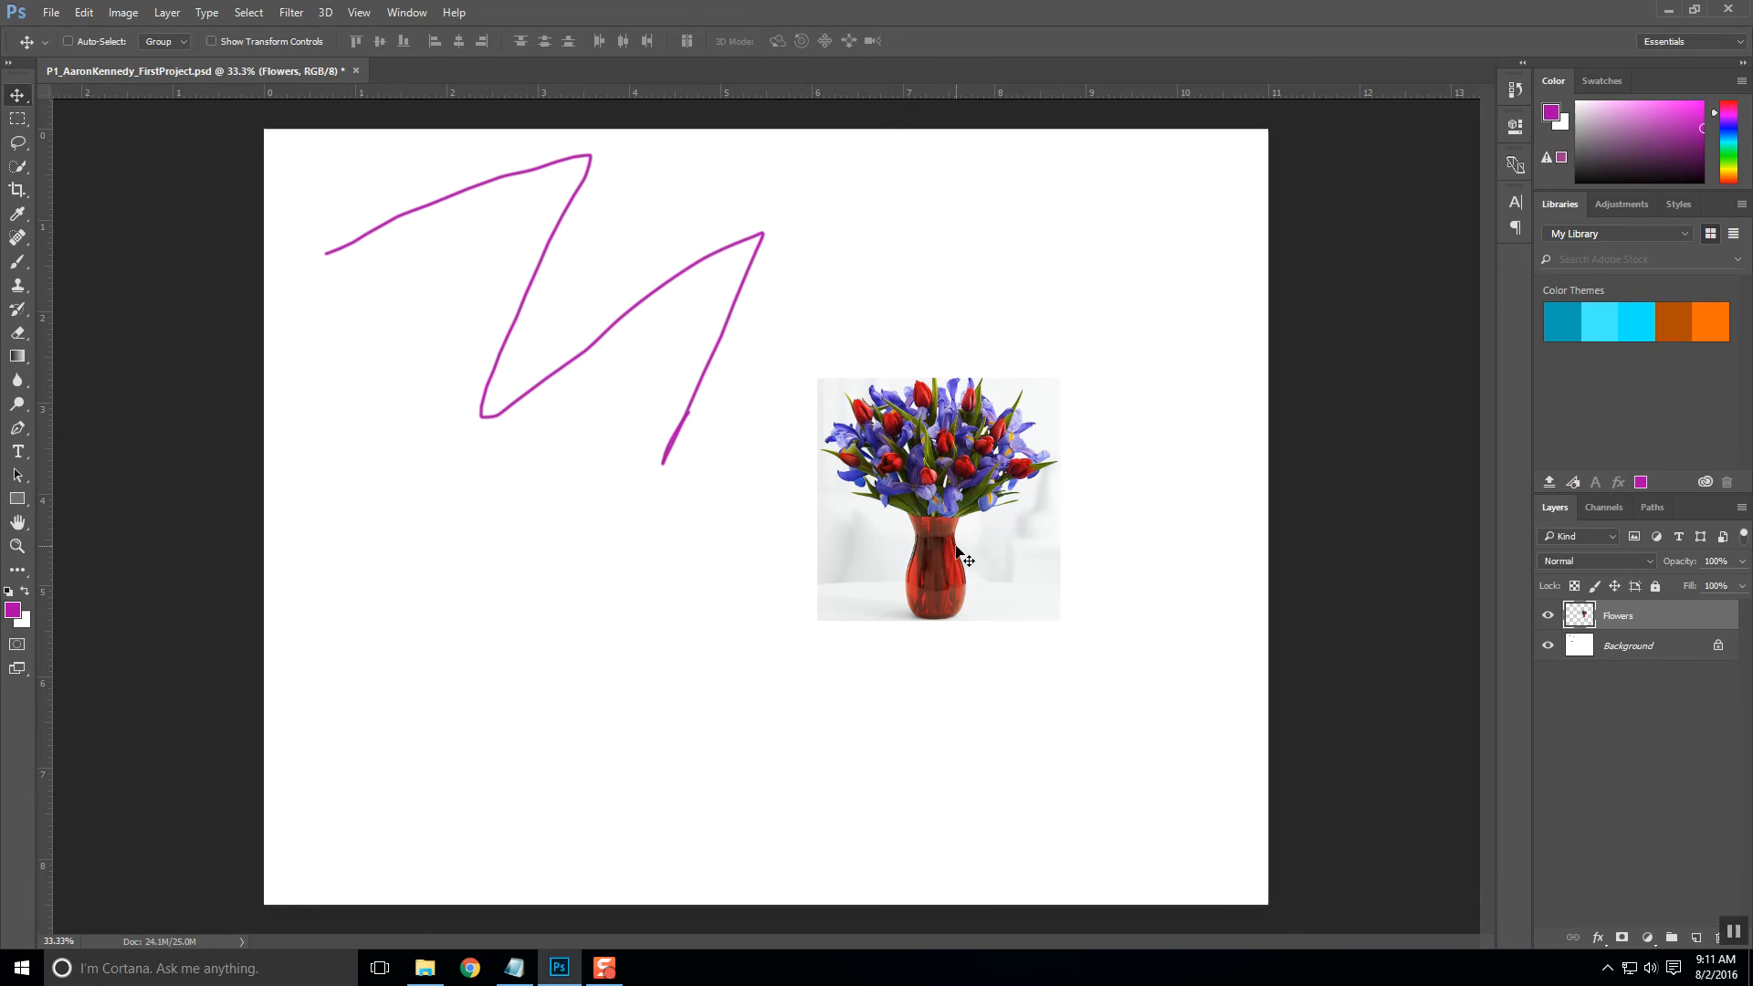
mouse_move(1654, 626)
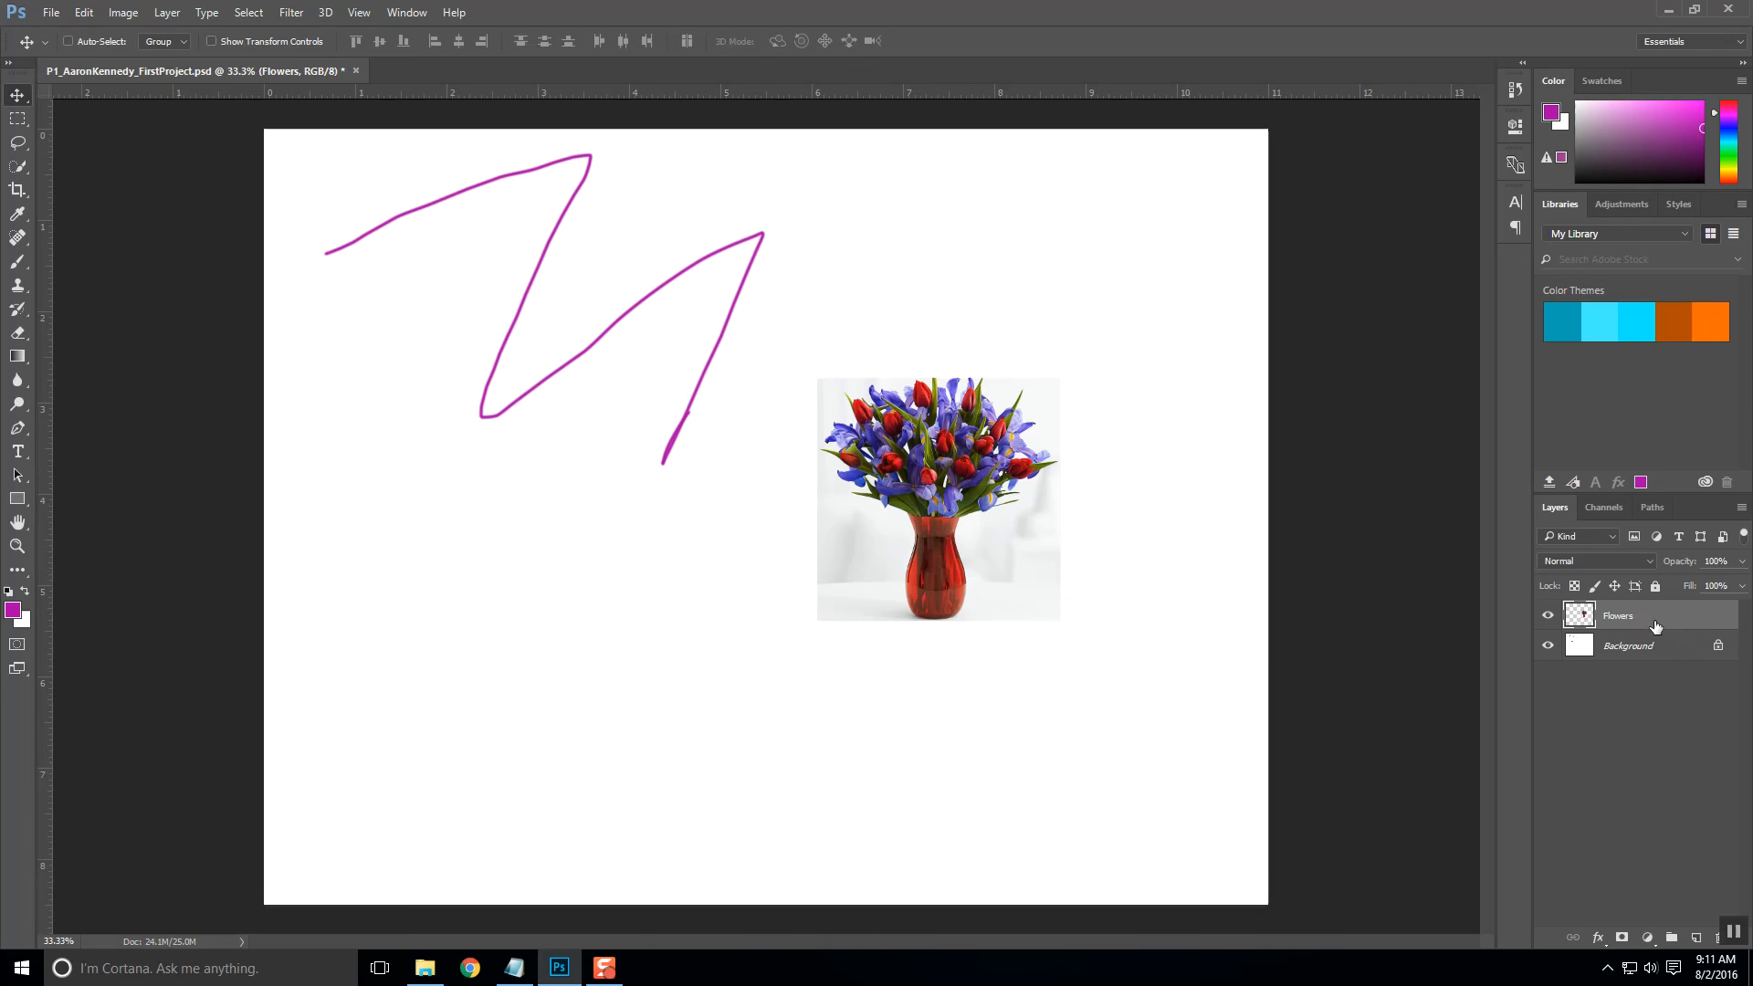
Select the Flowers layer and drag its picture down below the scribble's right end
click(1648, 647)
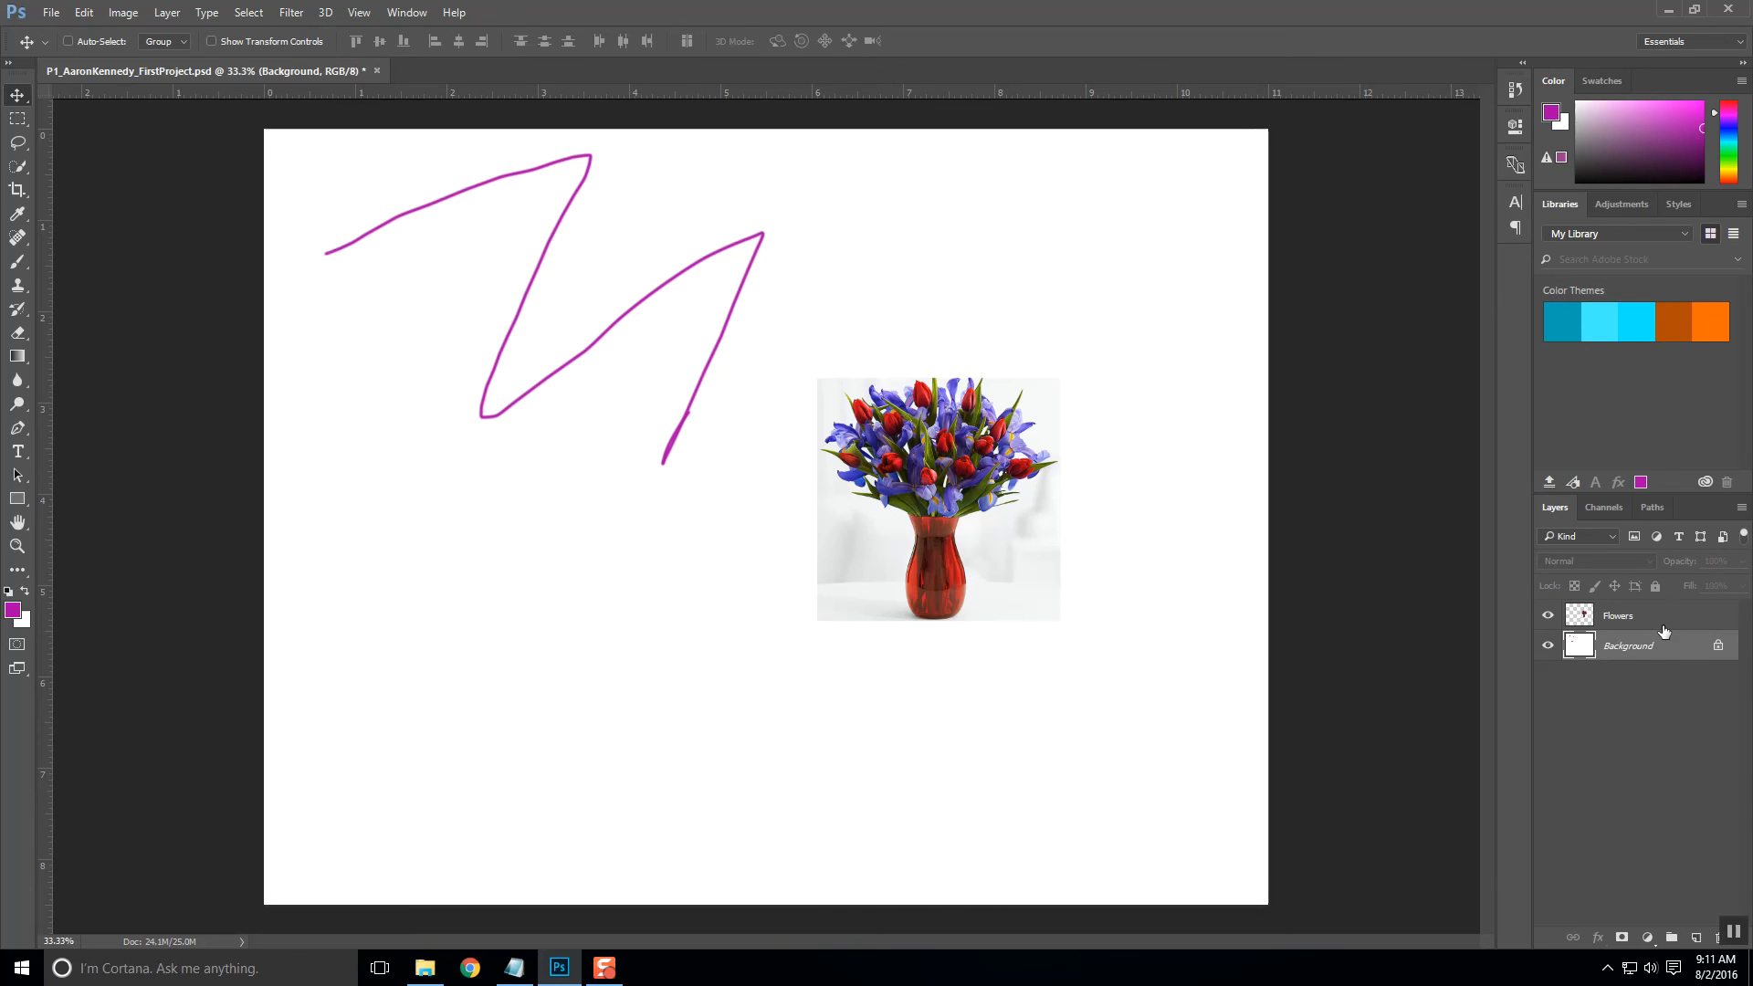
mouse_move(1660, 624)
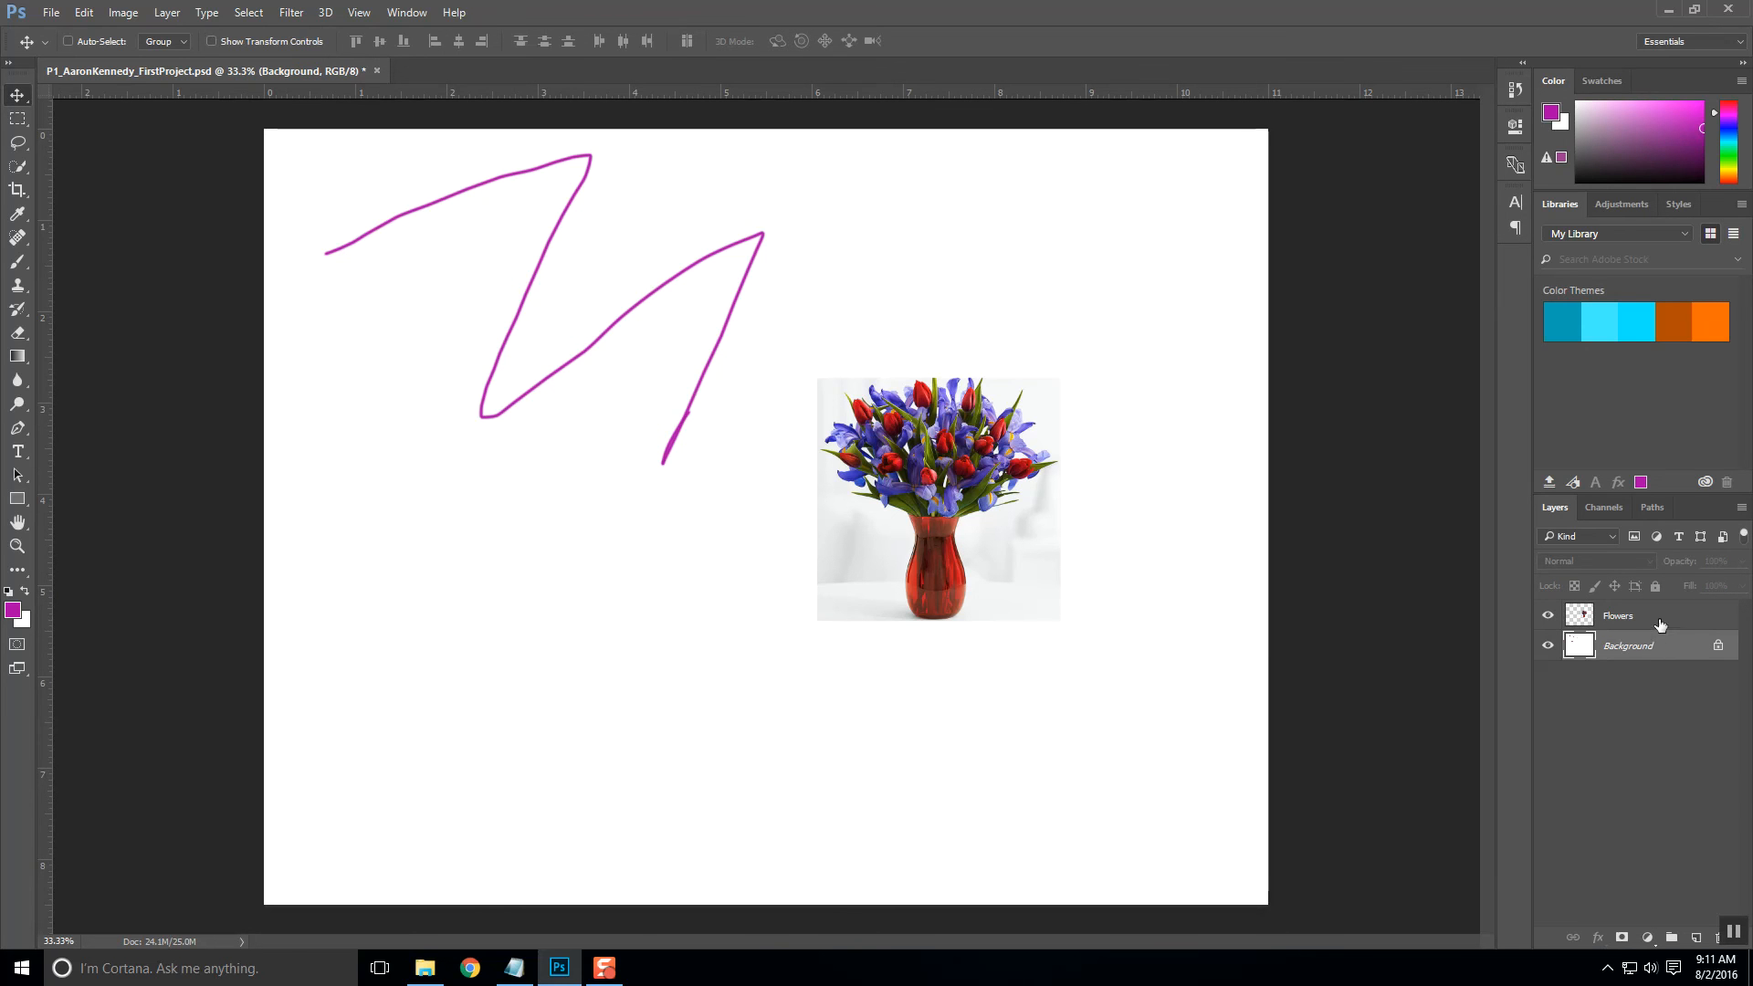
click(1618, 616)
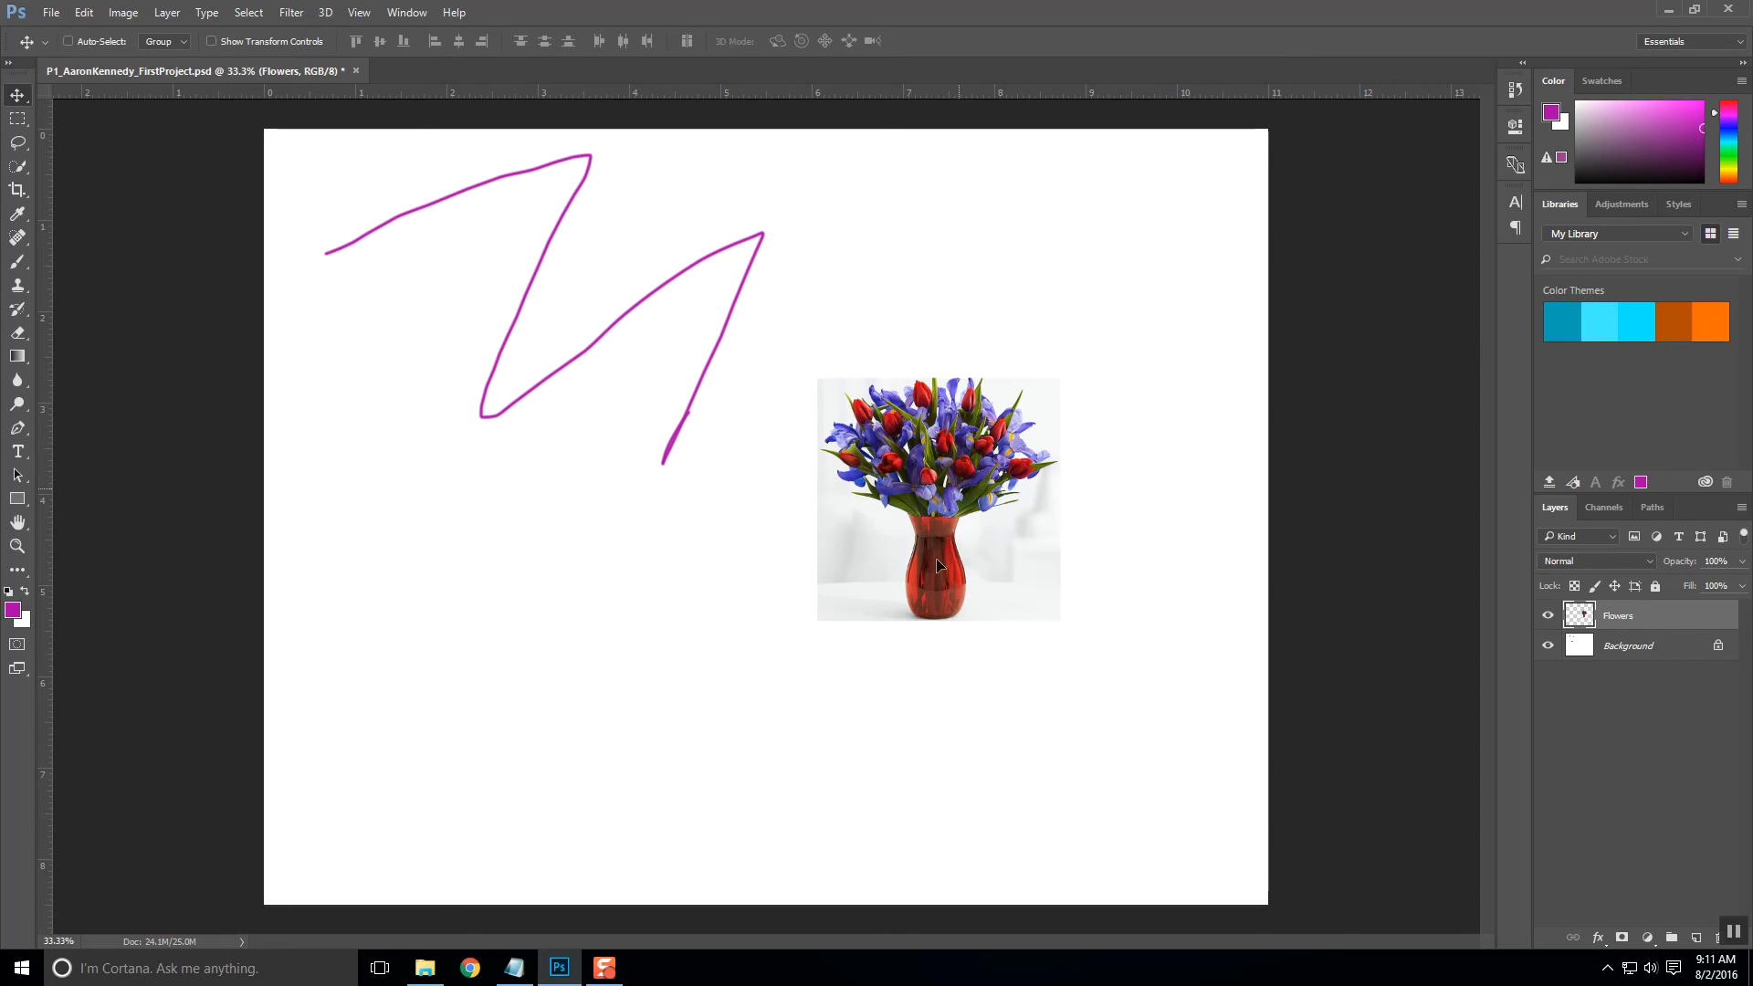
drag(938, 500, 933, 673)
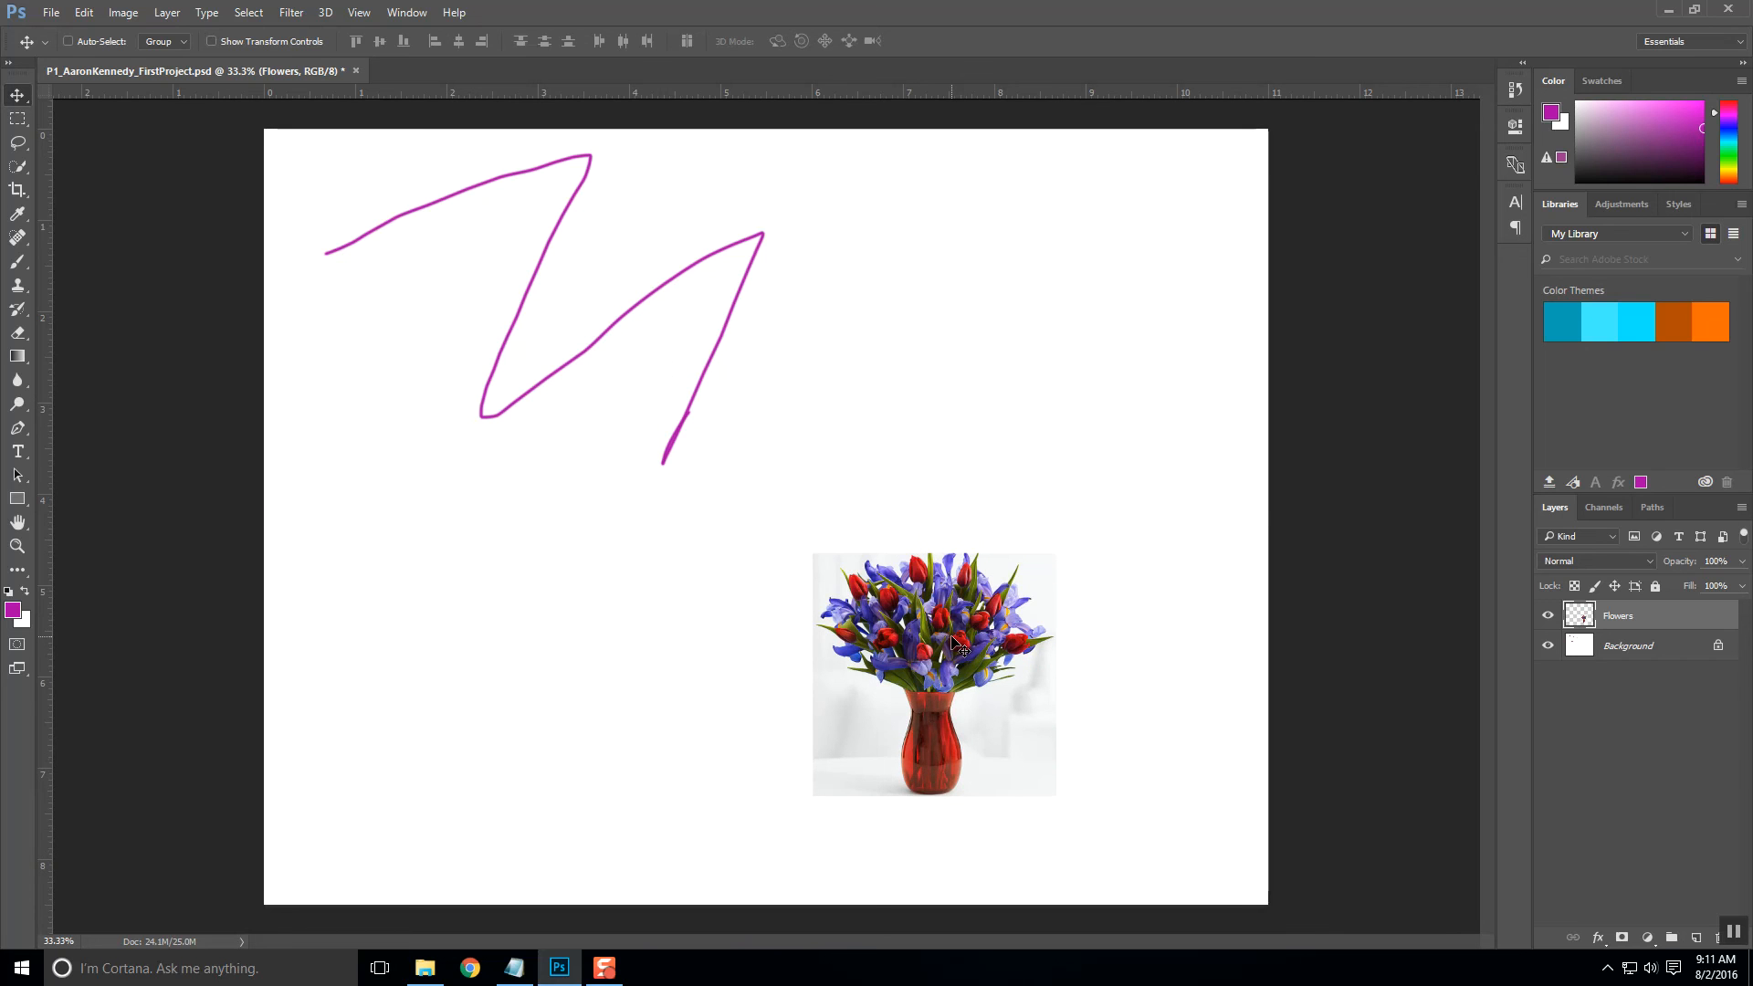
mouse_move(957, 640)
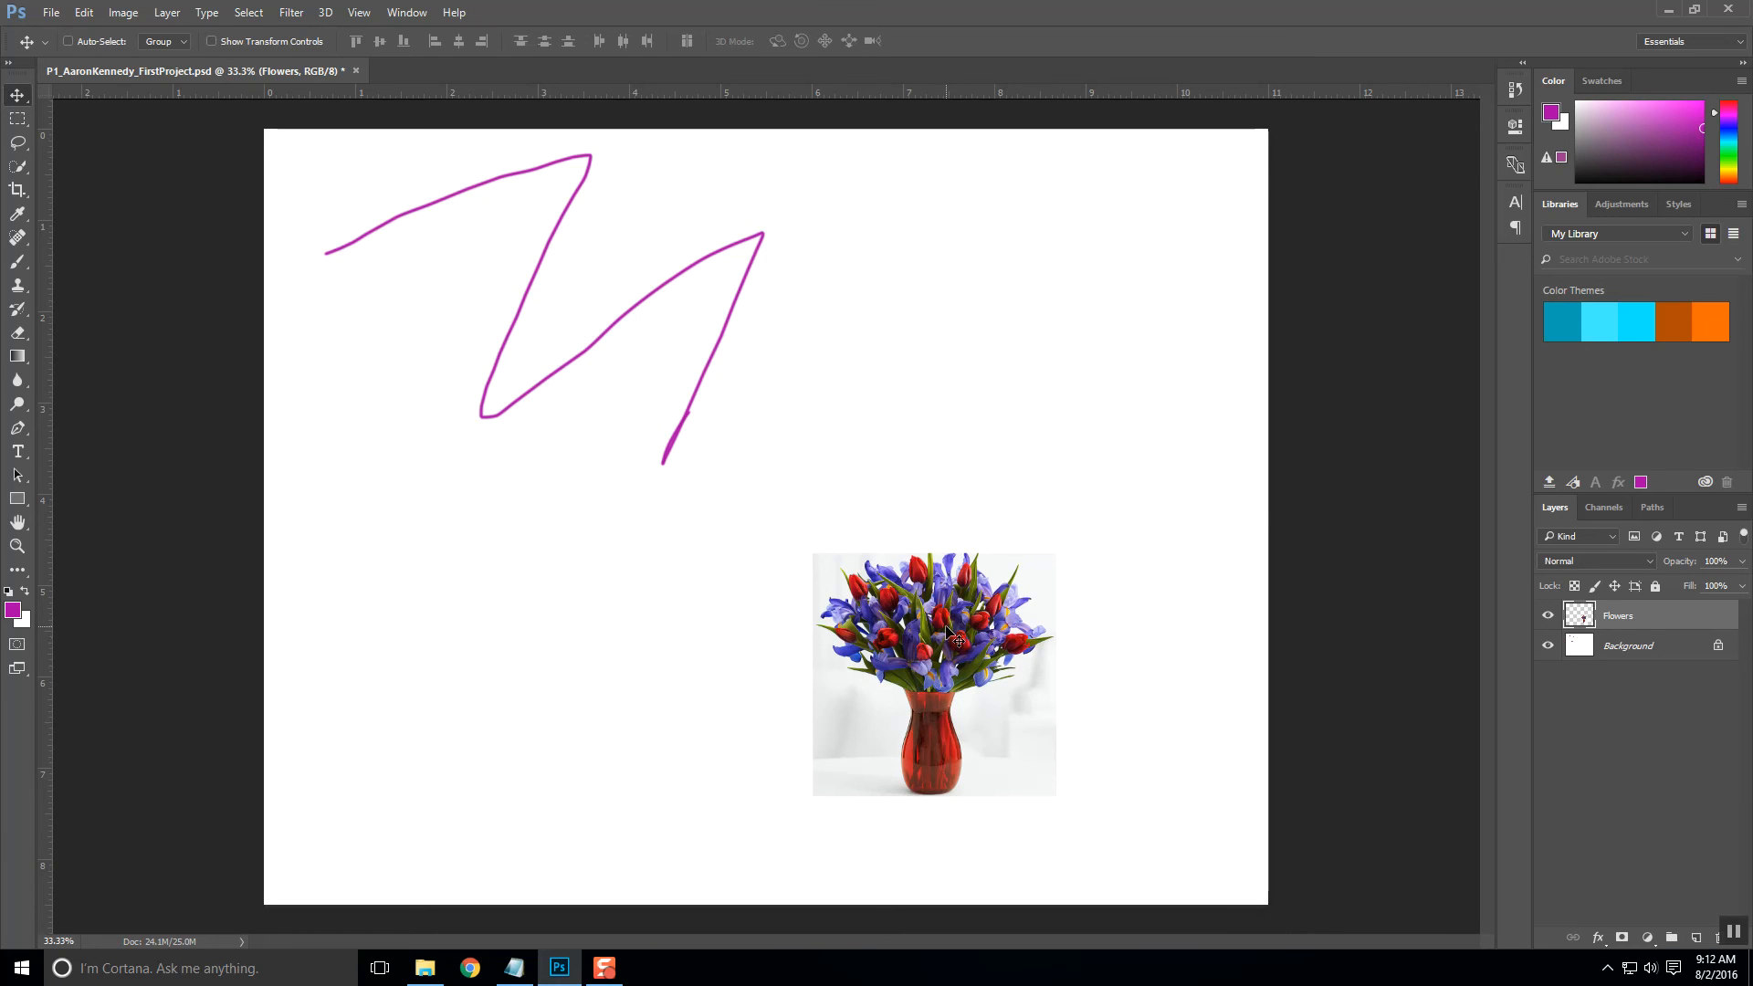